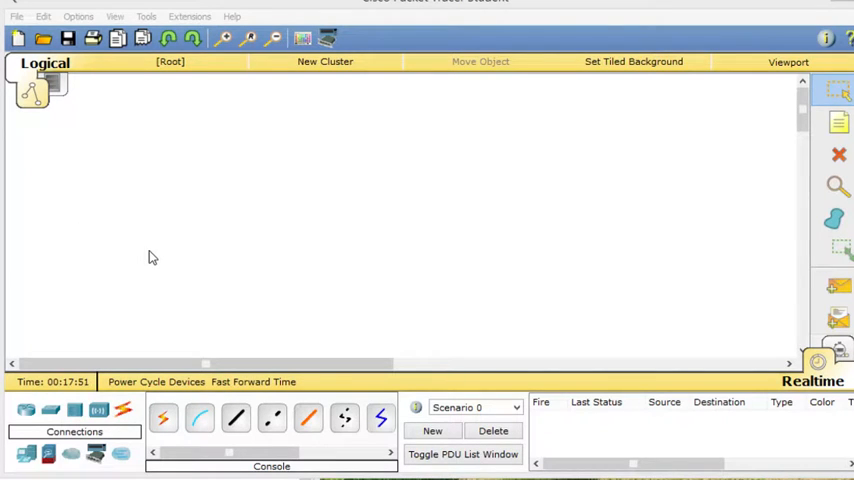
pyautogui.moveTo(180, 272)
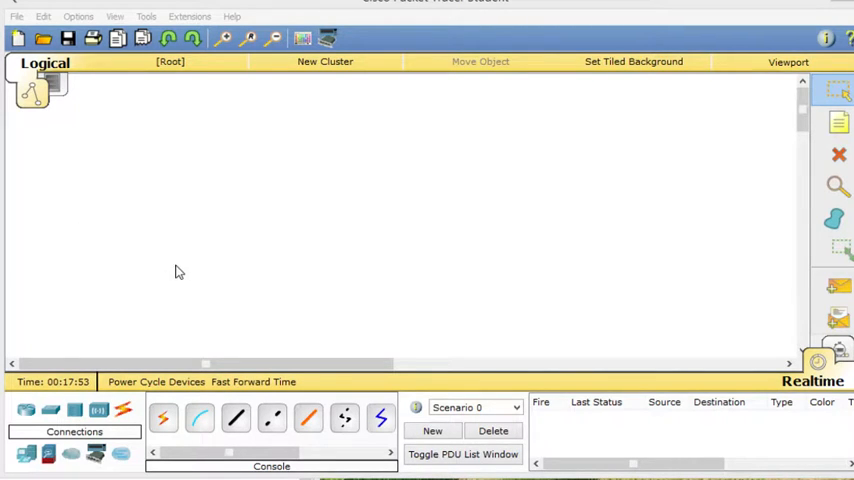
pyautogui.moveTo(196, 308)
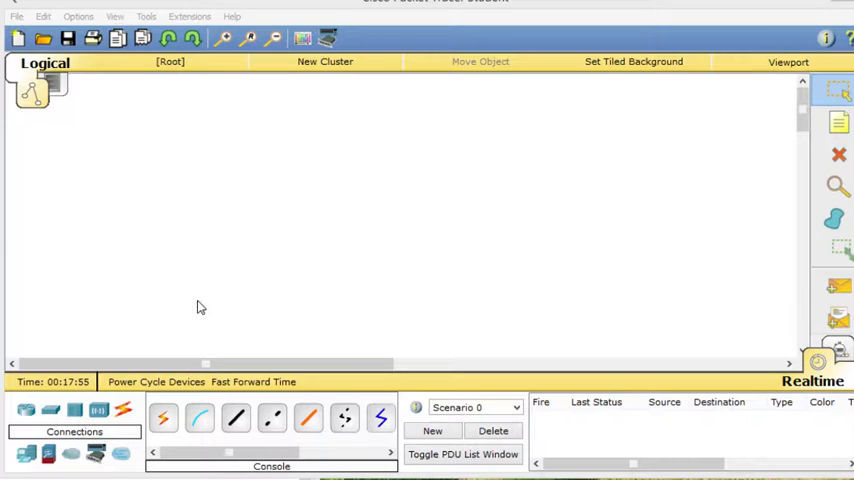
pyautogui.moveTo(300, 294)
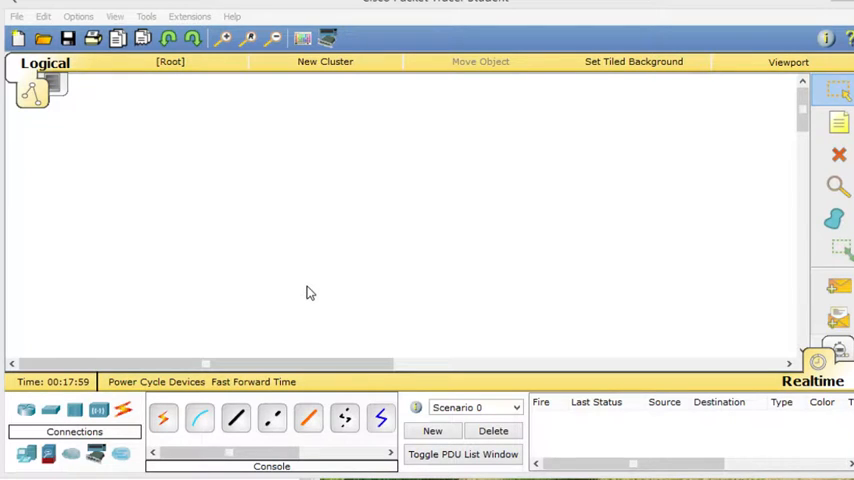
pyautogui.moveTo(284, 324)
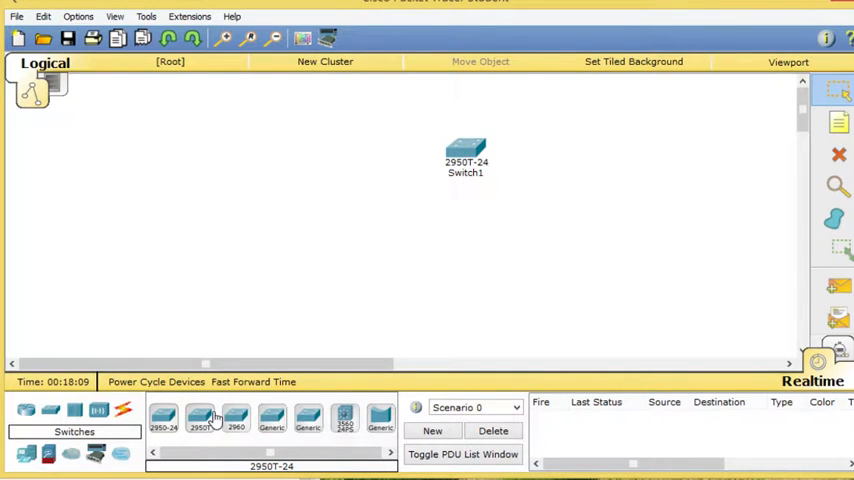
# Place a Laptop-PT from End Devices on the canvas below Switch1
pyautogui.click(24, 456)
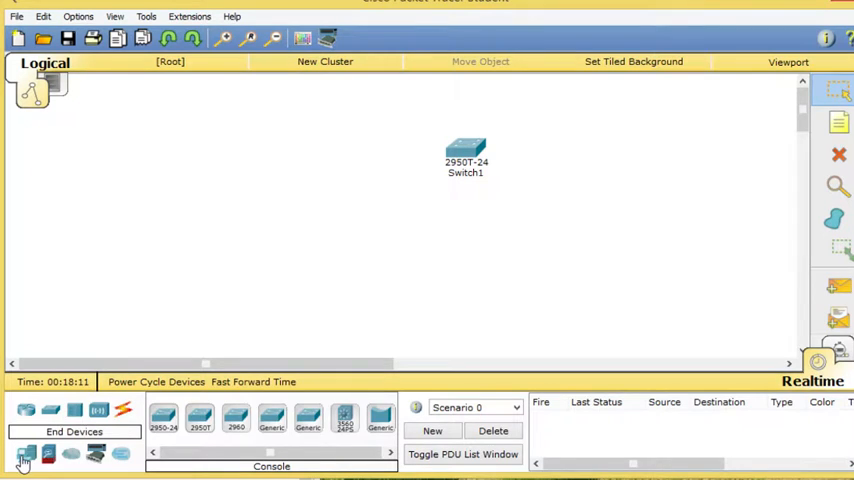
pyautogui.click(412, 258)
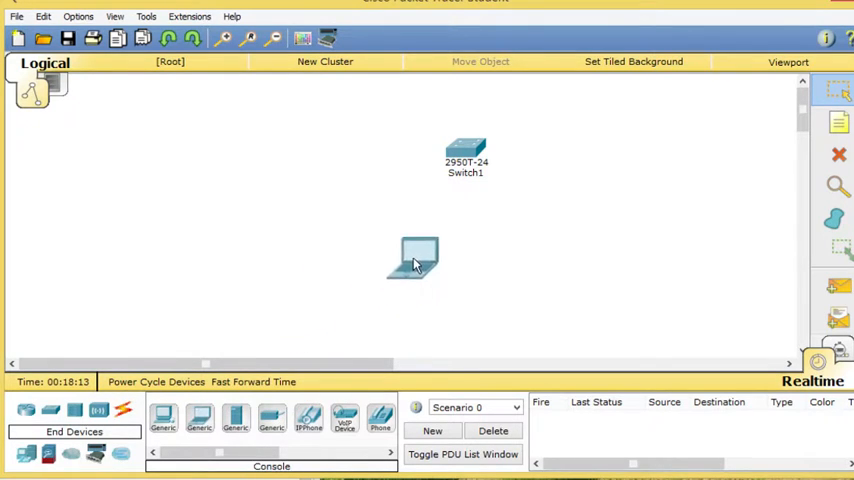
pyautogui.moveTo(412, 256); pyautogui.dragTo(472, 260)
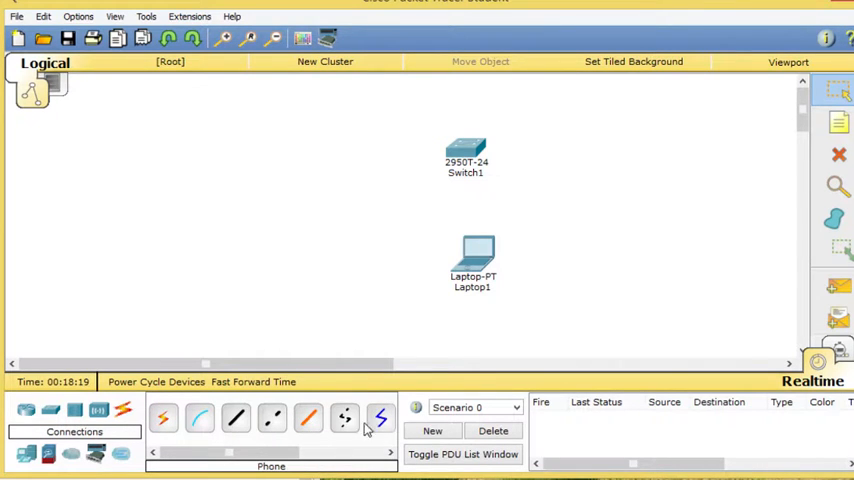
# Start a Copper Straight-Through cable from Laptop1's FastEthernet0 toward the switch
pyautogui.click(390, 452)
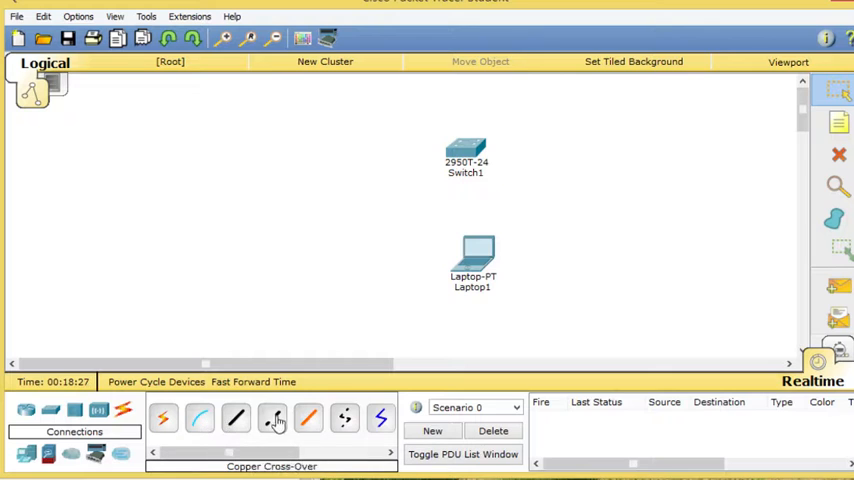
pyautogui.click(470, 256)
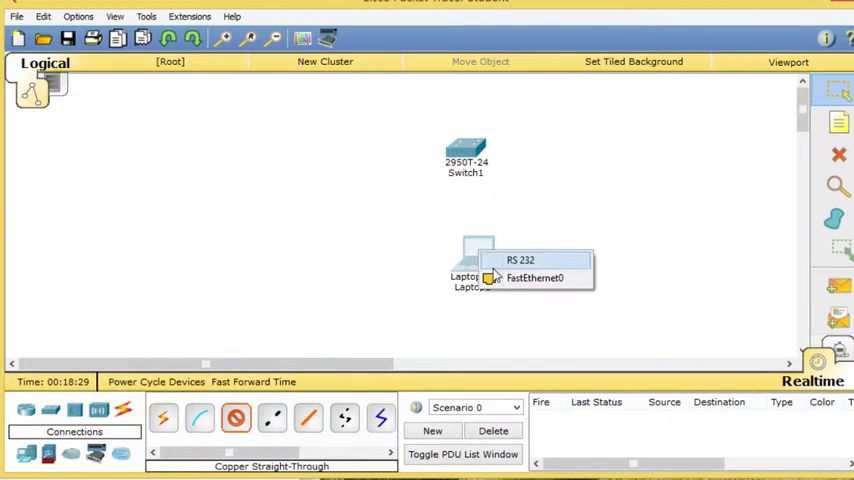
pyautogui.click(536, 278)
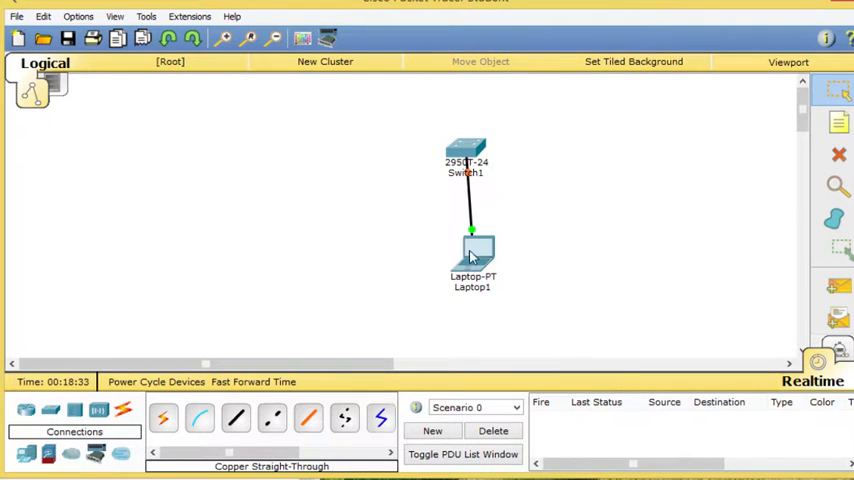
# Give Laptop1 IP 192.168.1.3, mask 255.255.255.0 and gateway 192.168.1.1 in IP Configuration
pyautogui.doubleClick(472, 250)
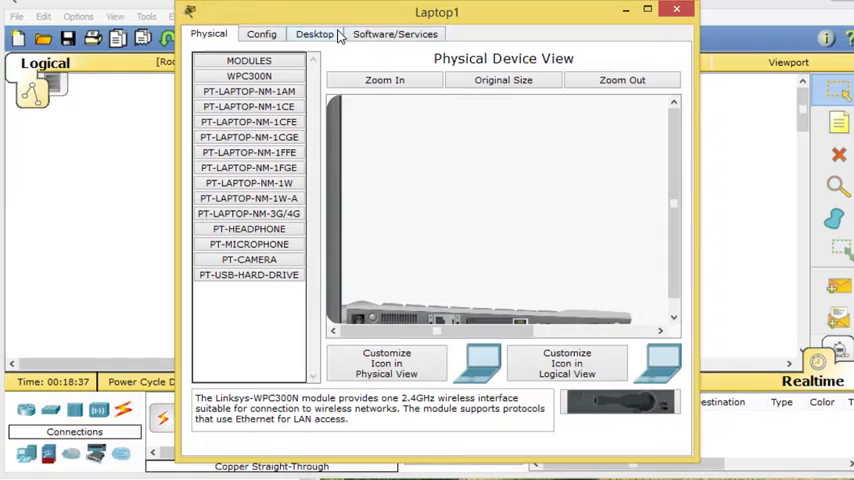
pyautogui.click(314, 32)
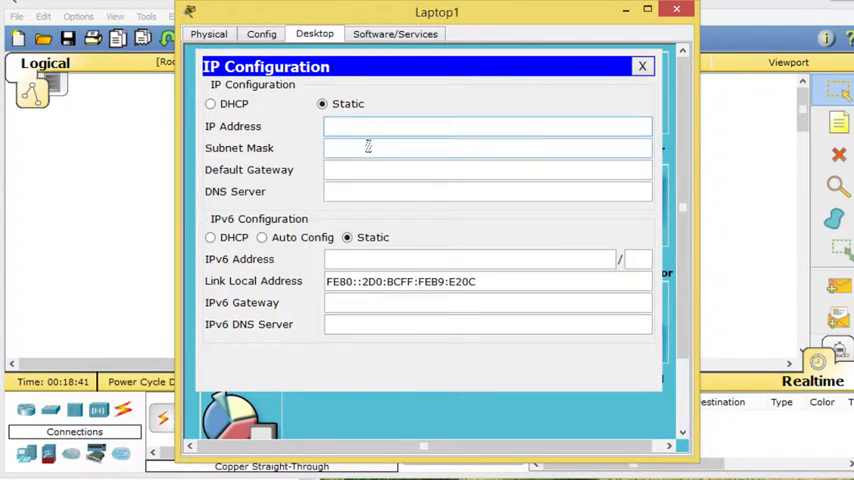
pyautogui.write('192.')
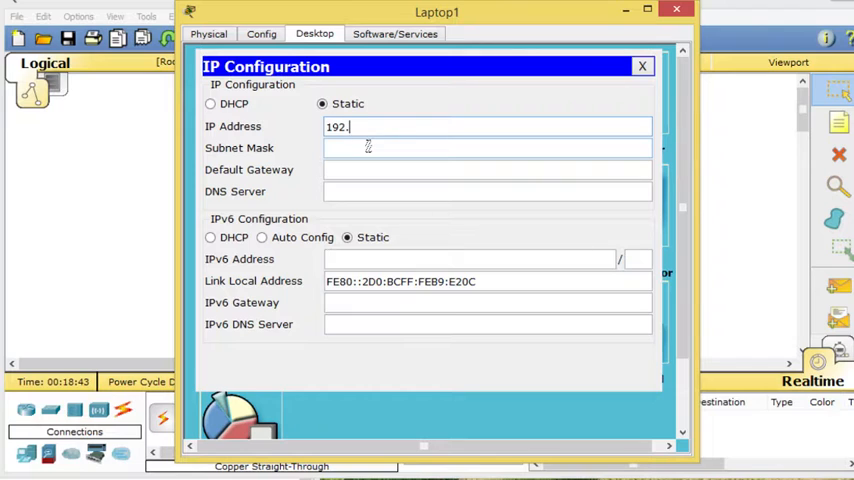
pyautogui.write('168.1.3')
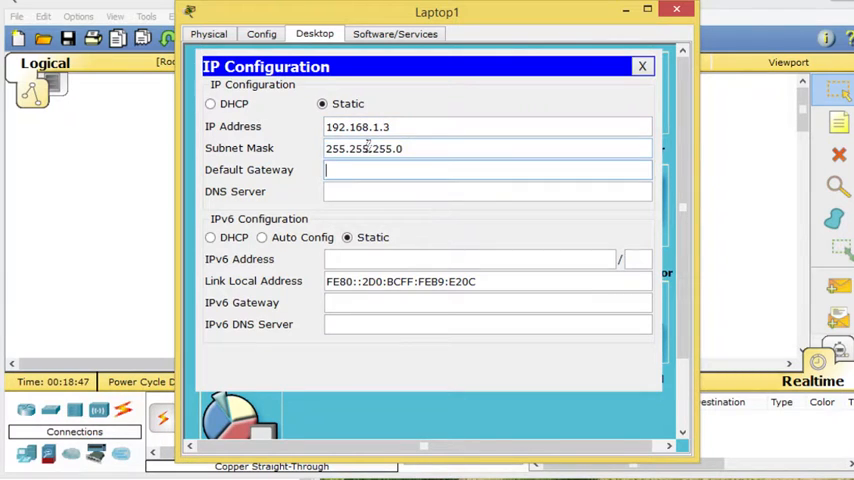
pyautogui.write('192.')
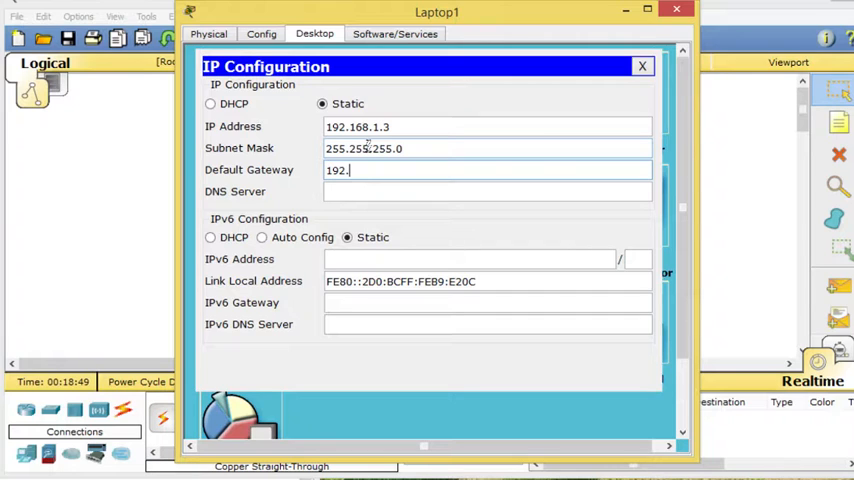
pyautogui.write('168.1.')
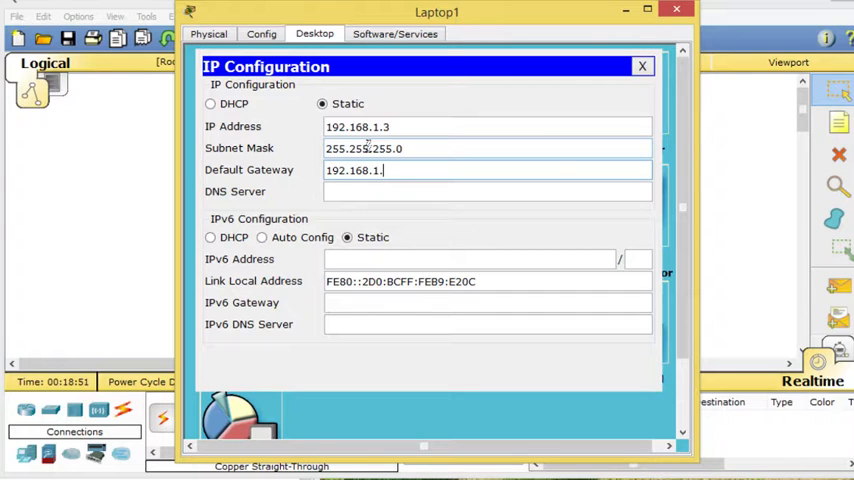
pyautogui.write('1')
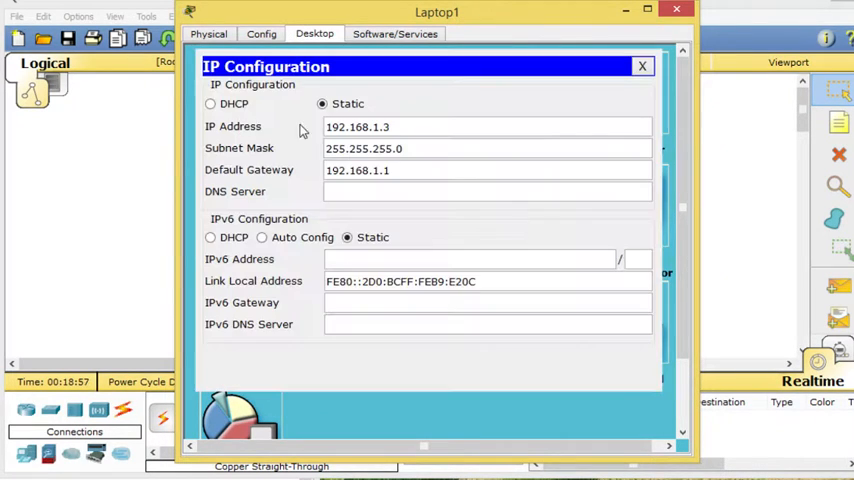
pyautogui.click(640, 66)
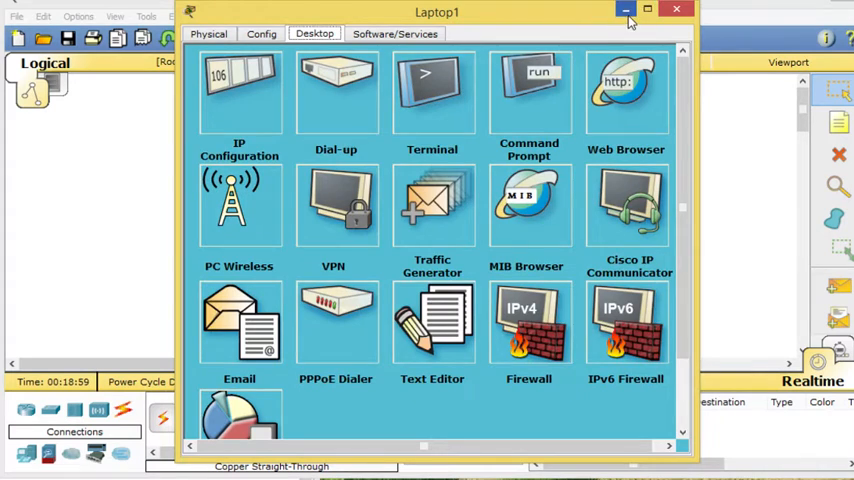
# Run ping 192.168.1.1 from Laptop1's Command Prompt
pyautogui.click(676, 10)
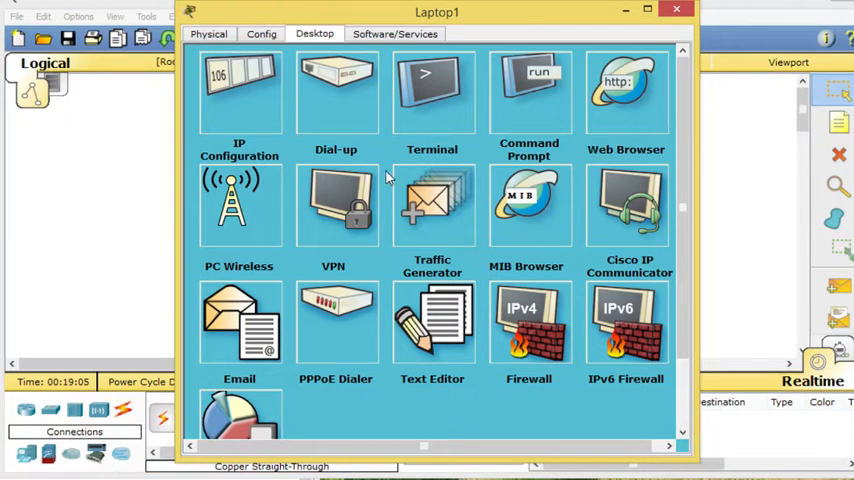
pyautogui.moveTo(446, 116)
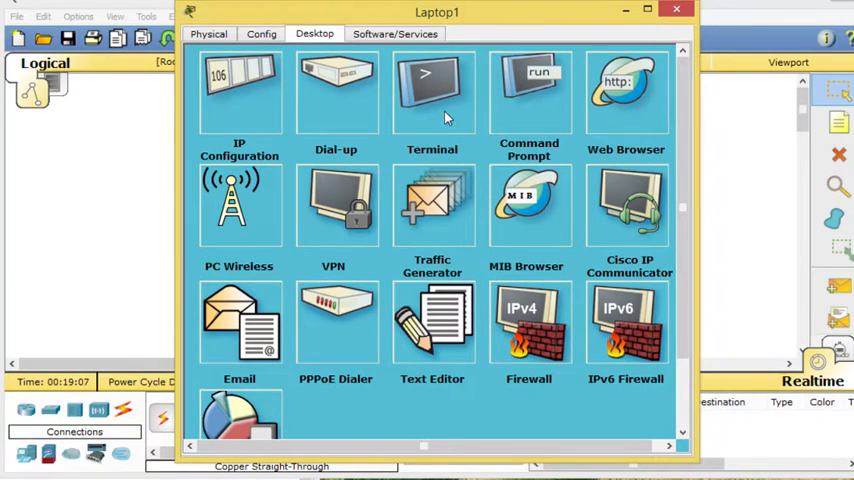
pyautogui.click(528, 96)
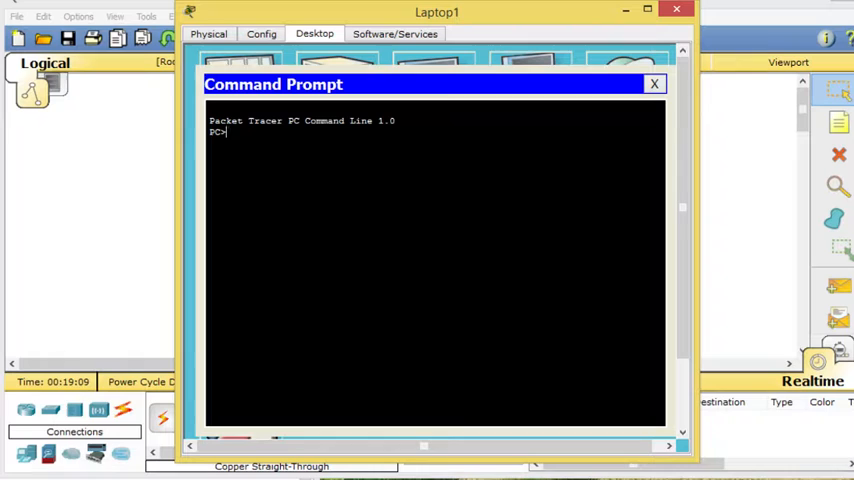
pyautogui.write('ping 192')
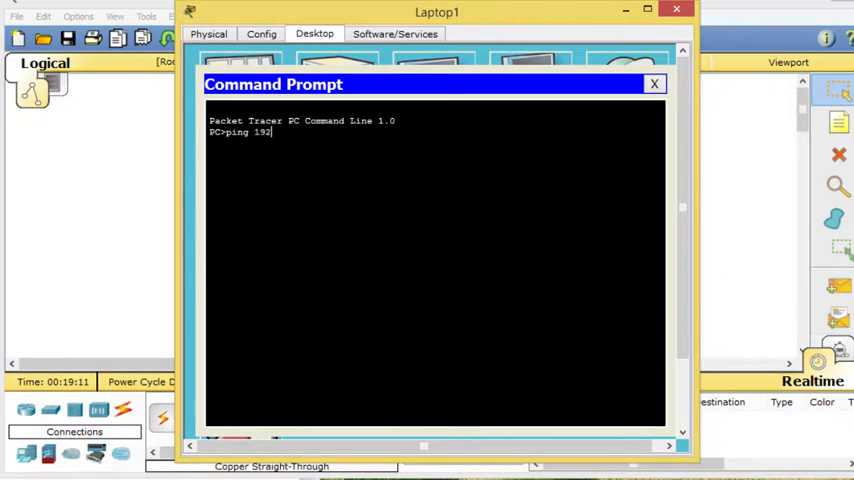
pyautogui.write('.16')
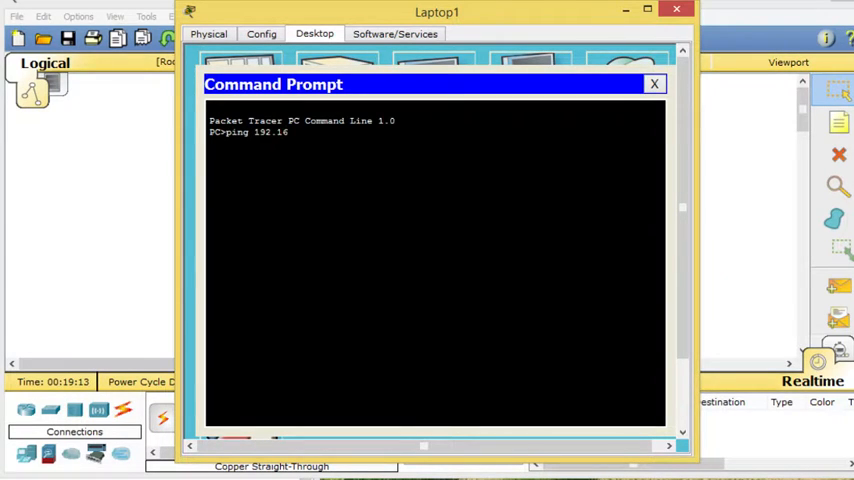
pyautogui.press('Return')
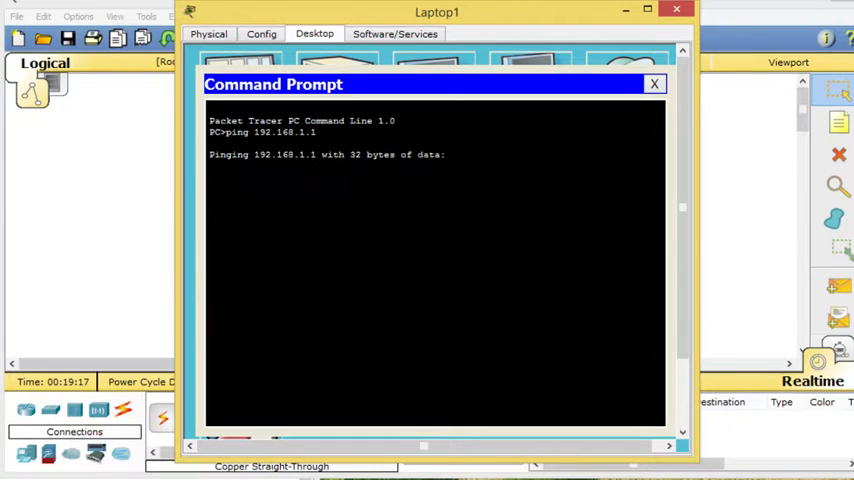
pyautogui.moveTo(146, 188)
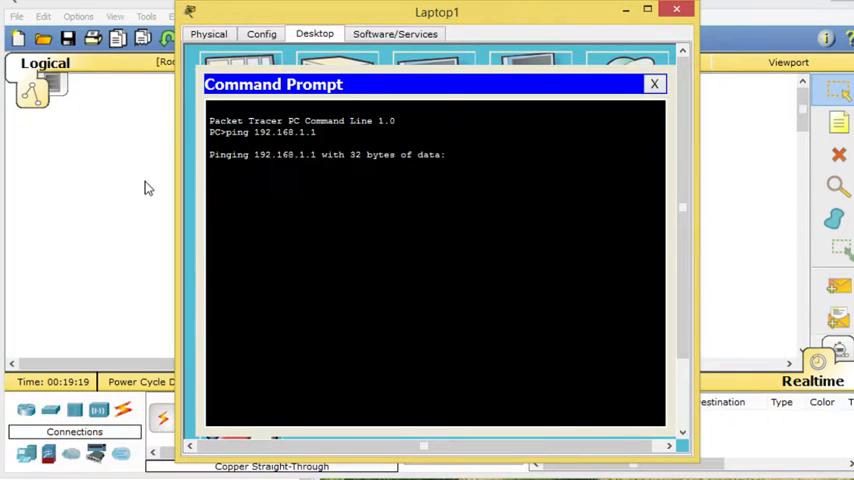
# Close Laptop1, bring up Switch1's CLI and enter privileged mode with enable
pyautogui.click(656, 84)
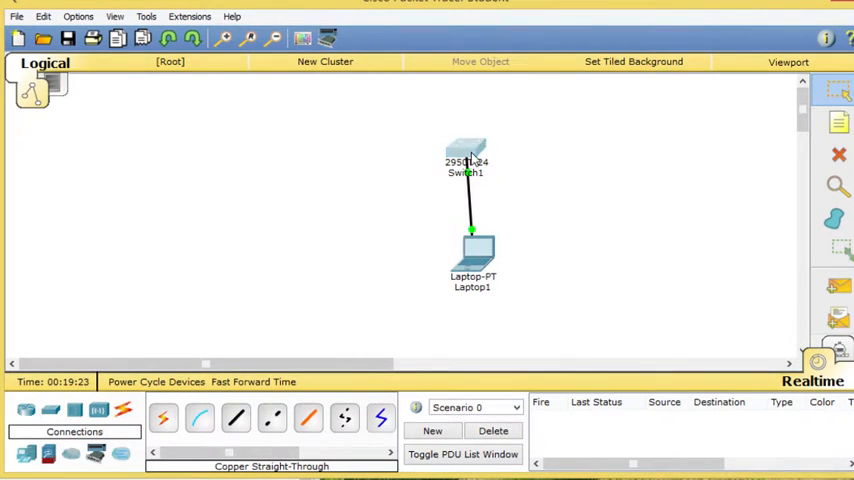
pyautogui.doubleClick(466, 156)
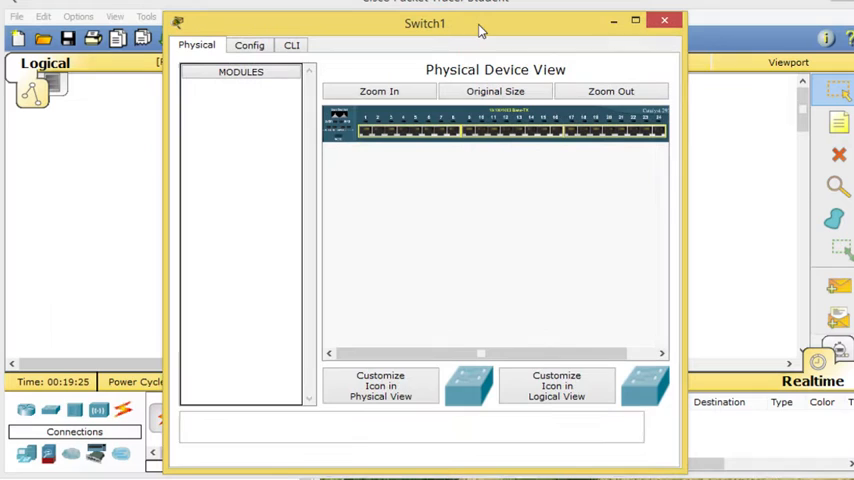
pyautogui.click(292, 36)
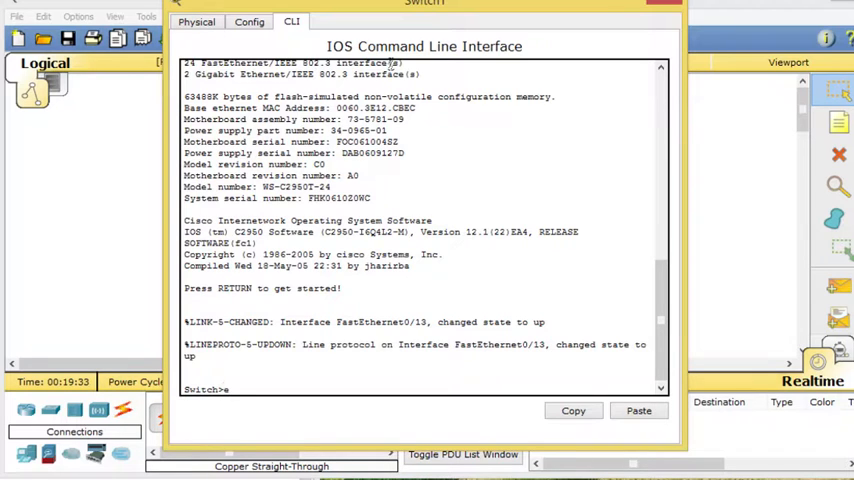
pyautogui.write('en')
pyautogui.write('conf t')
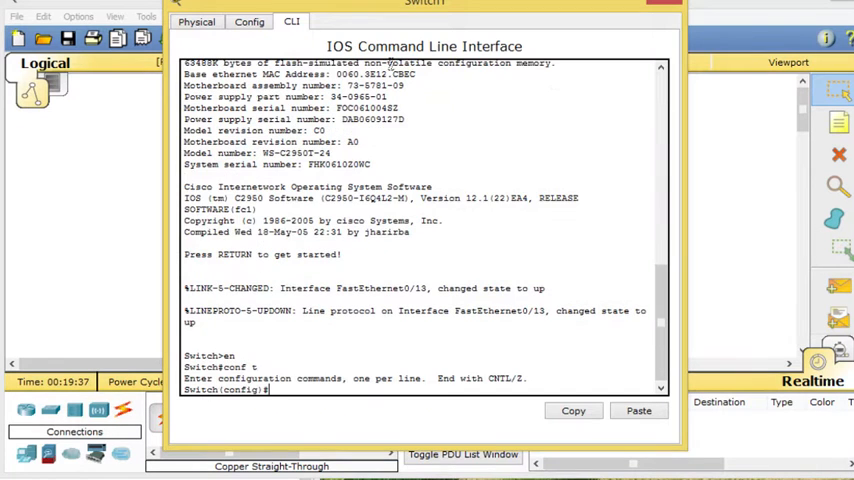
# In global config set hostname S1 and disable ip domain-lookup
pyautogui.write('host')
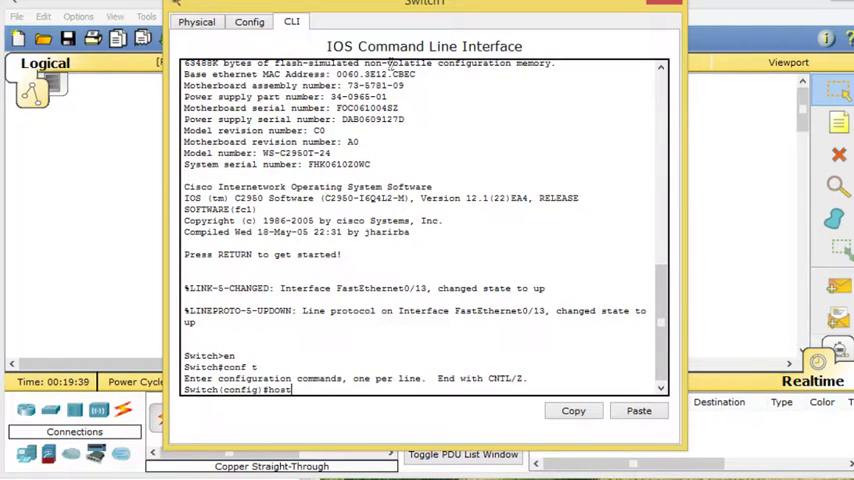
pyautogui.write('hostname')
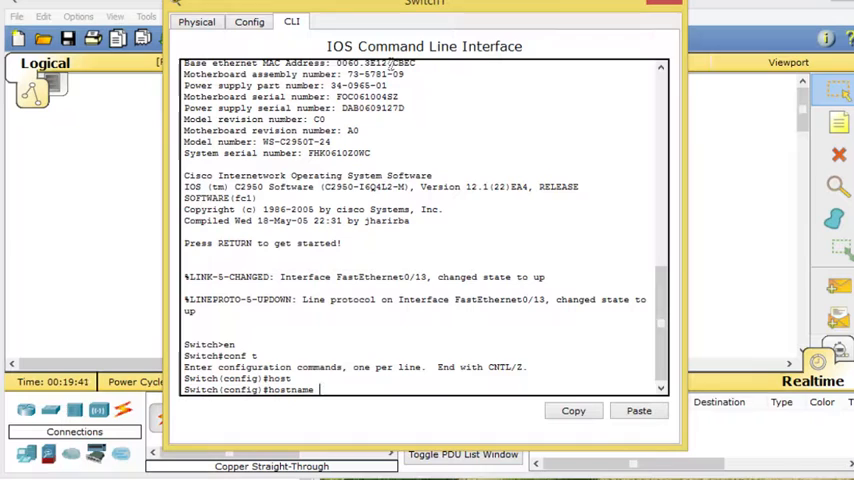
pyautogui.write('S1')
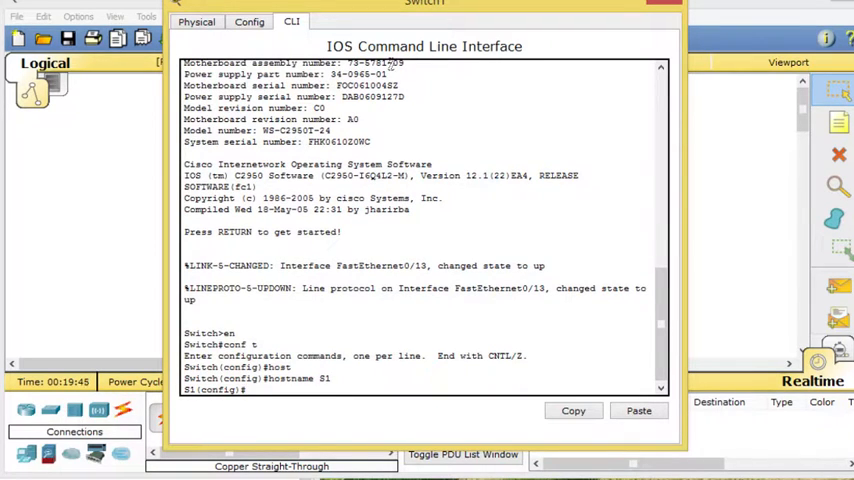
pyautogui.write('no ip')
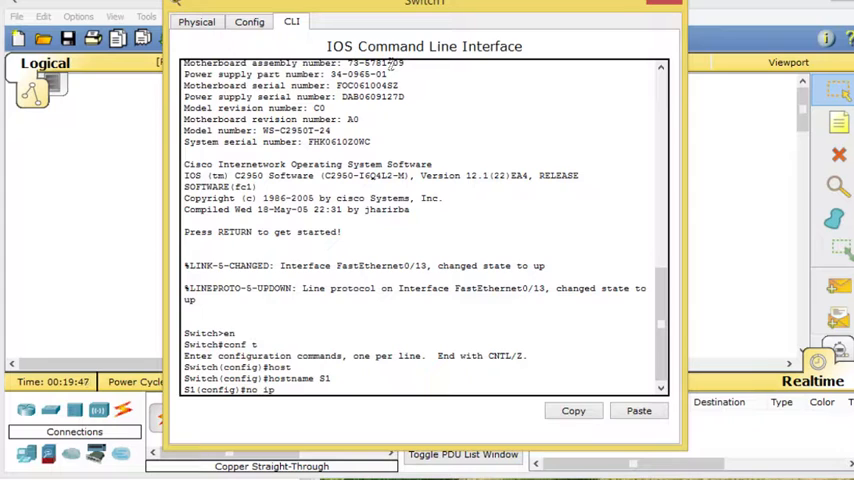
pyautogui.write('d')
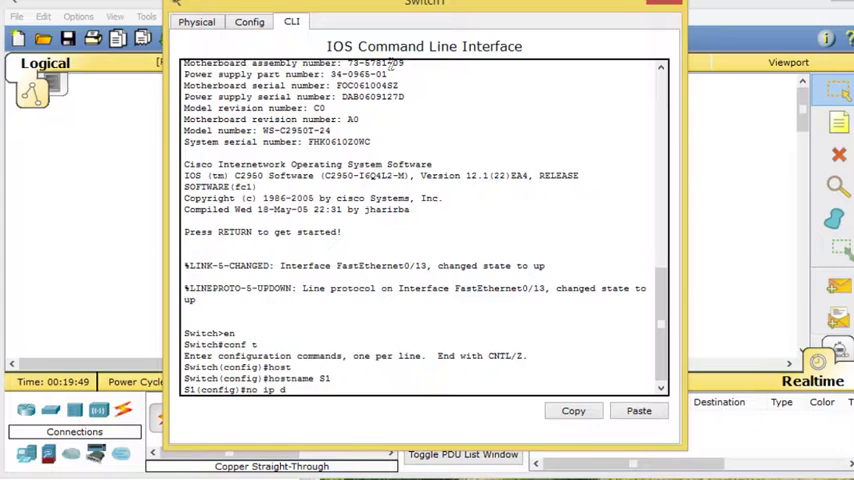
pyautogui.write('omain')
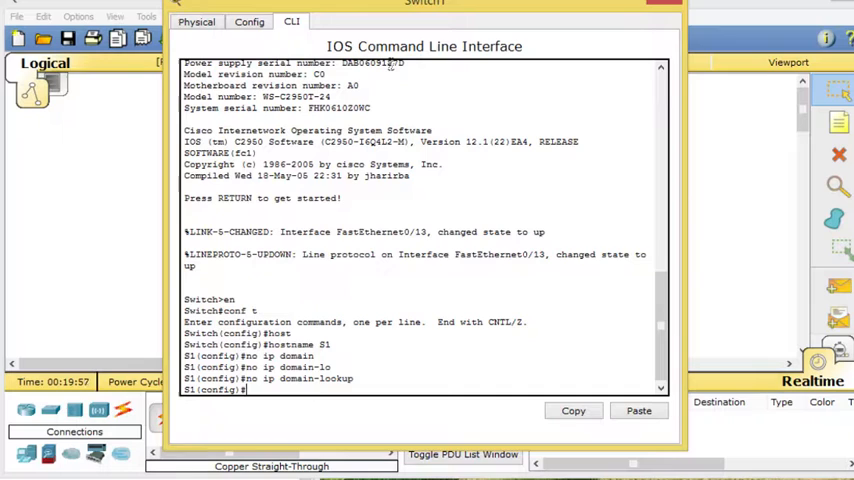
pyautogui.write('int')
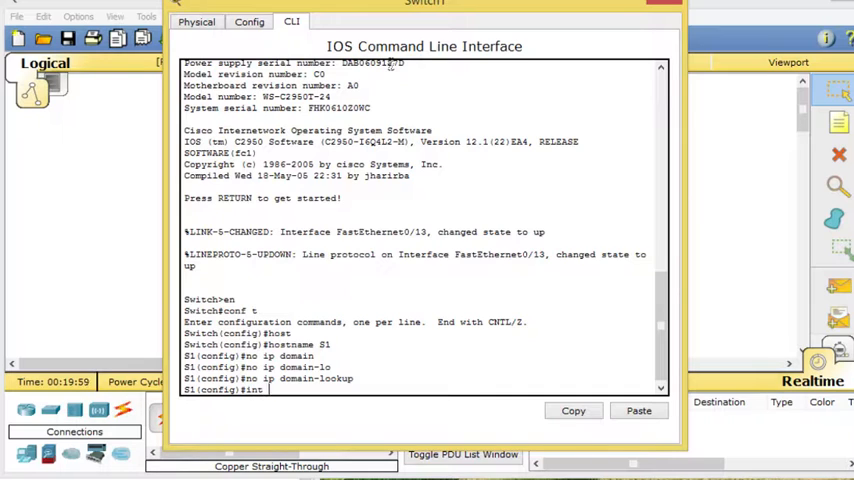
# Enter interface vlan 1 and assign it ip address 192.168.1.1 with its mask
pyautogui.write('vlan 1')
pyautogui.write('?')
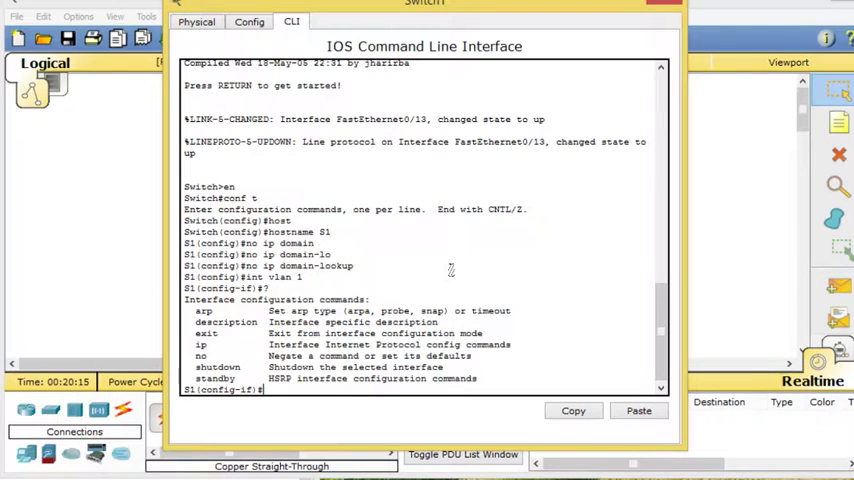
pyautogui.write('ip address')
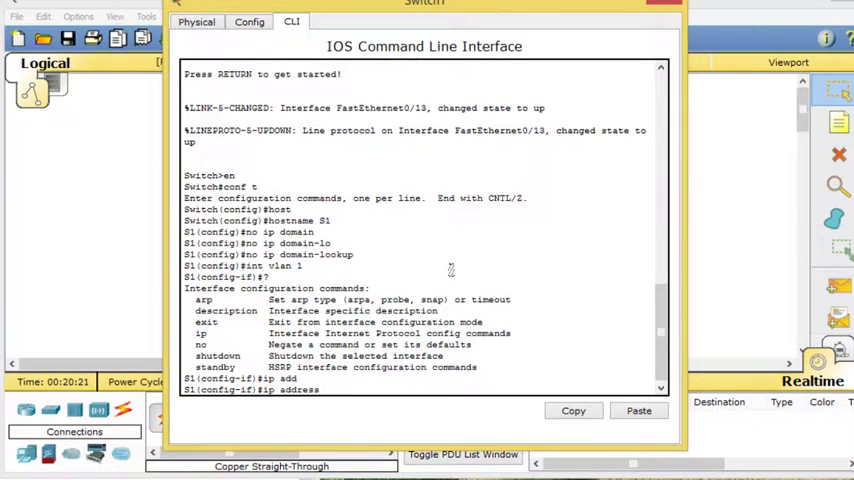
pyautogui.write('1')
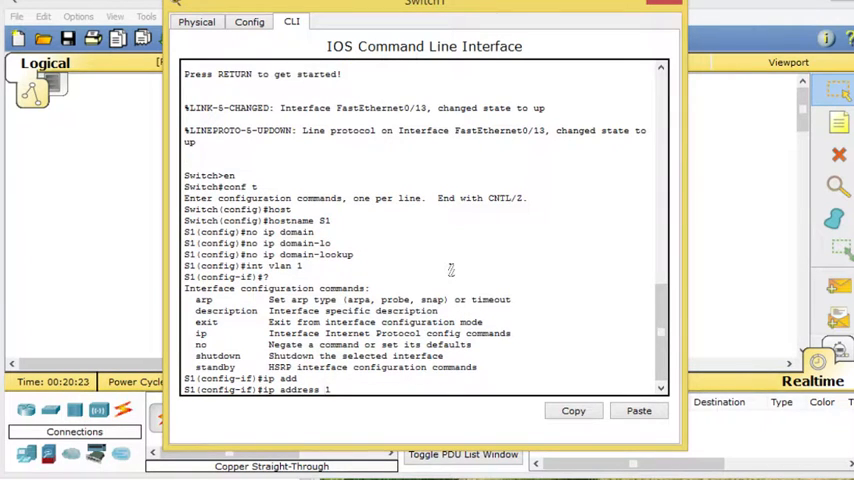
pyautogui.write('192.168.1')
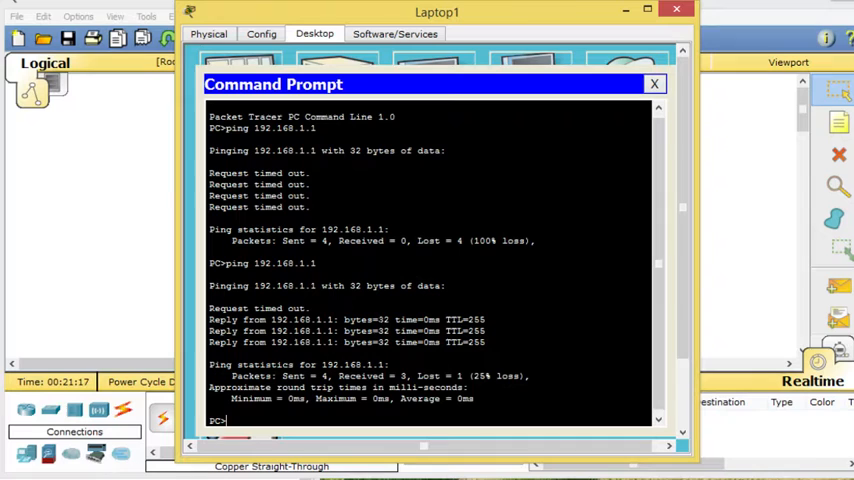
# Ping 192.168.1.1 from Laptop1 again until all replies return
pyautogui.write('ping 192.168.1.1')
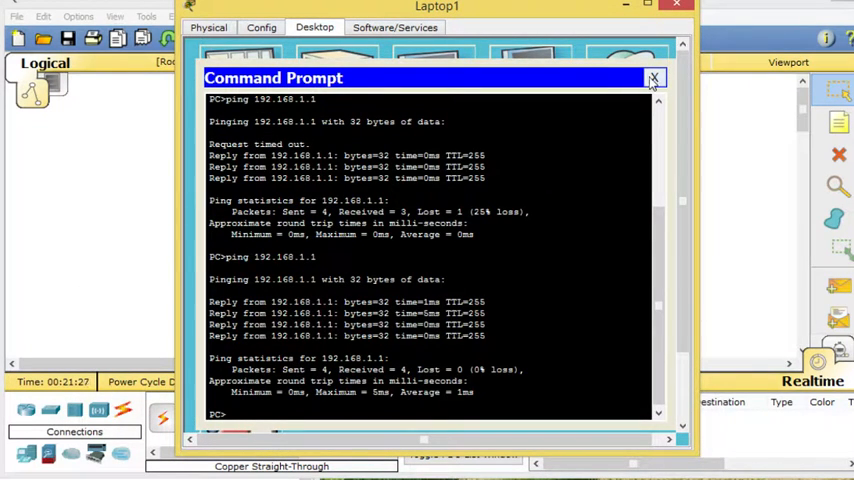
# Run ipconfig /all in a fresh Laptop1 Command Prompt and select its Physical Address
pyautogui.click(654, 78)
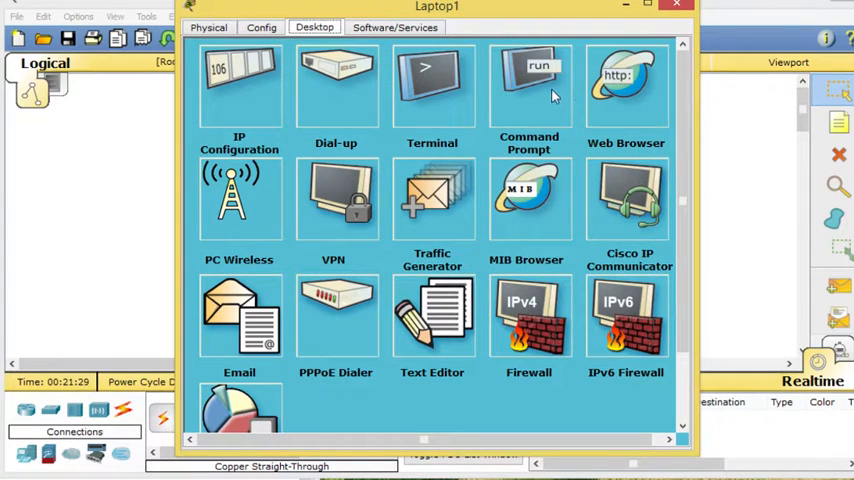
pyautogui.click(528, 84)
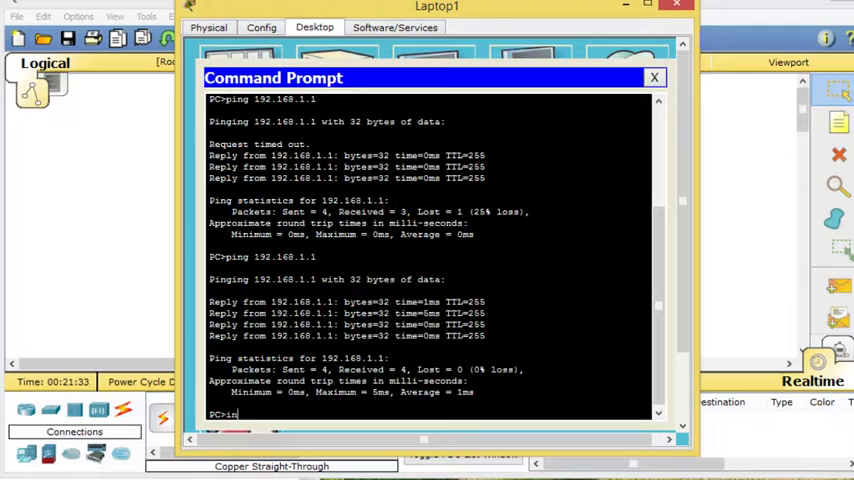
pyautogui.write('ipconfig/all')
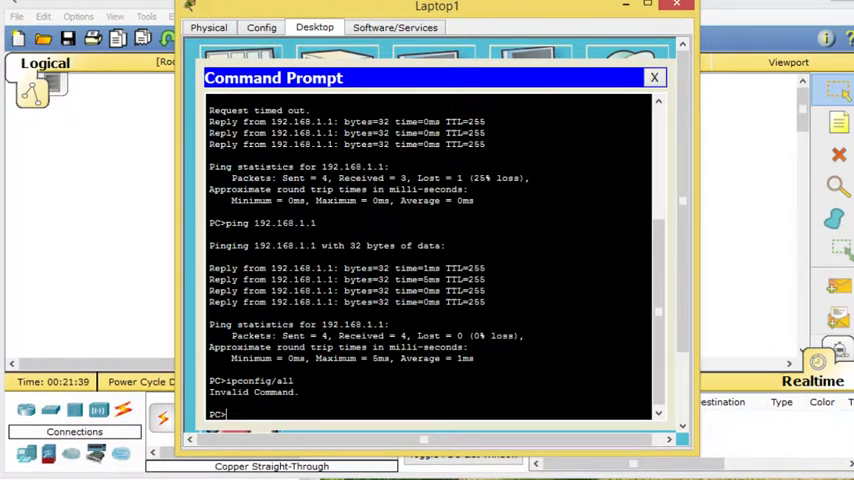
pyautogui.write('ipconfig /all')
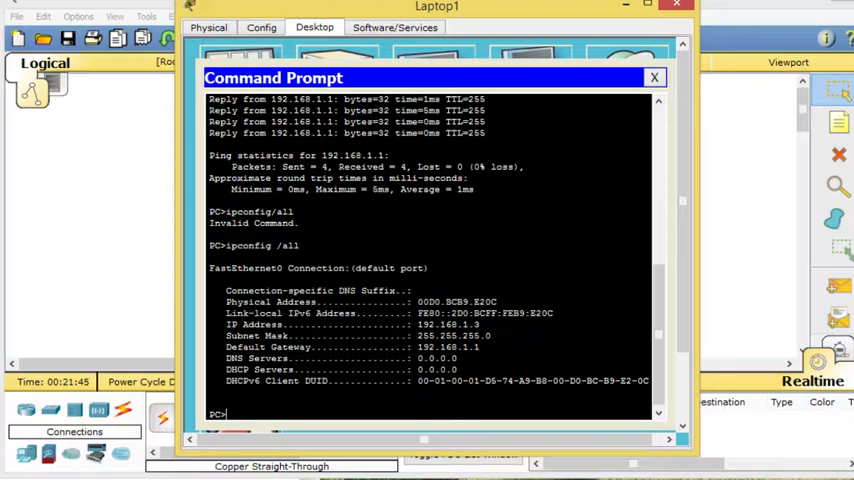
pyautogui.doubleClick(456, 300)
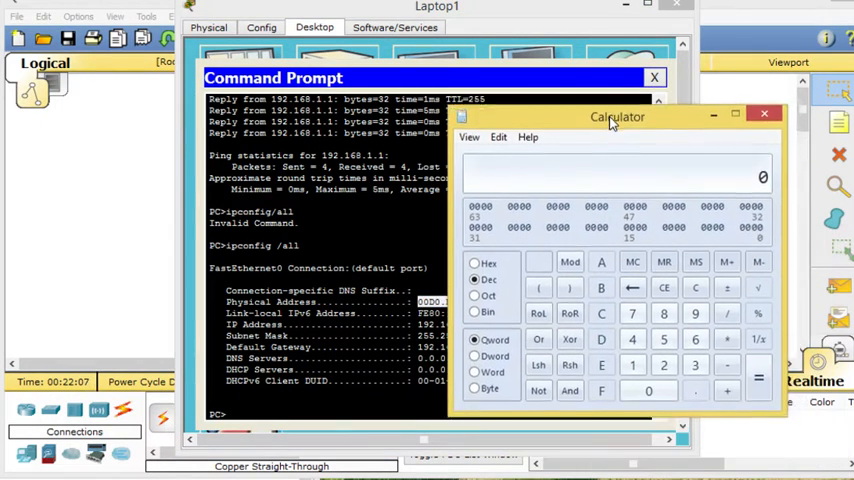
# Drag the Windows Calculator window over near Laptop1's command prompt
pyautogui.moveTo(616, 116); pyautogui.dragTo(644, 72)
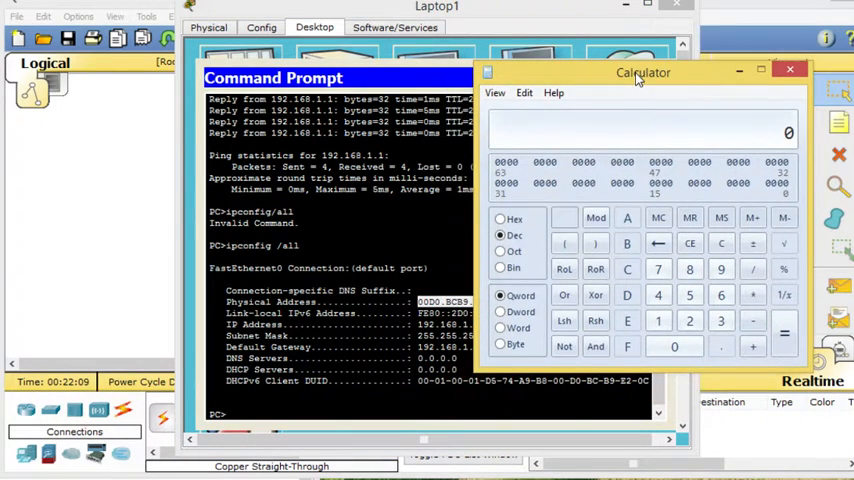
pyautogui.moveTo(644, 72); pyautogui.dragTo(368, 84)
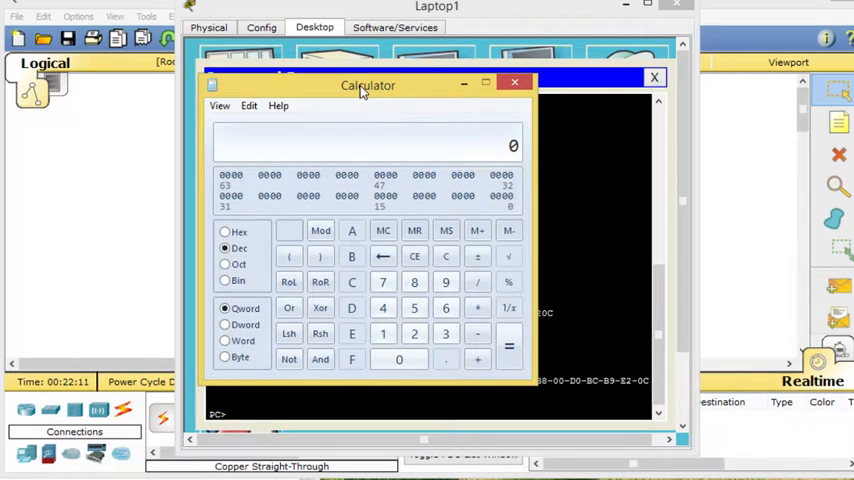
pyautogui.moveTo(368, 84); pyautogui.dragTo(312, 76)
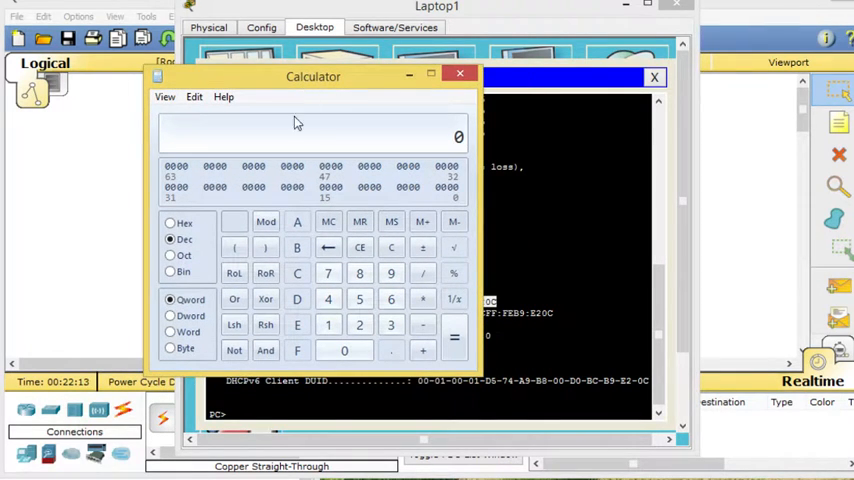
pyautogui.moveTo(338, 156)
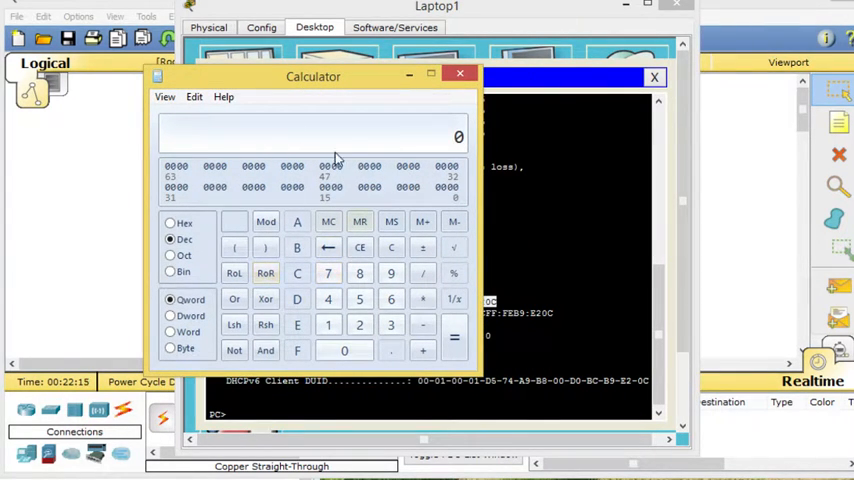
pyautogui.moveTo(312, 76); pyautogui.dragTo(396, 56)
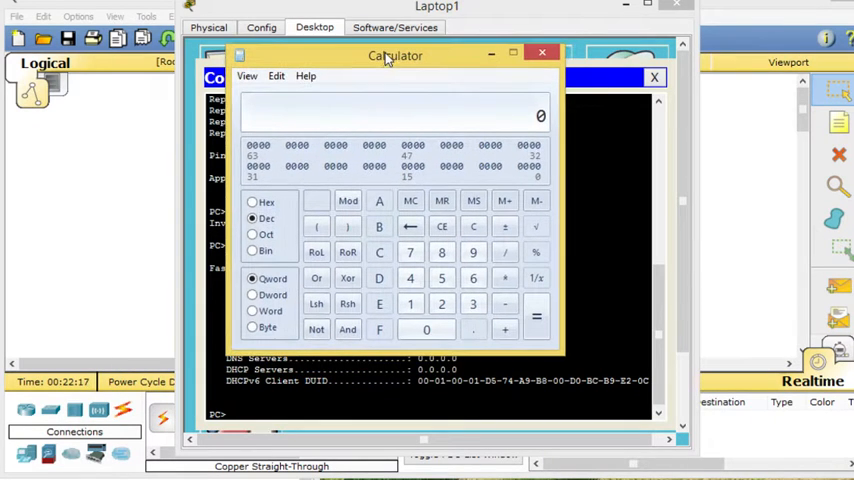
# Switch Calculator to Programmer view and park it beside the ipconfig output
pyautogui.click(248, 76)
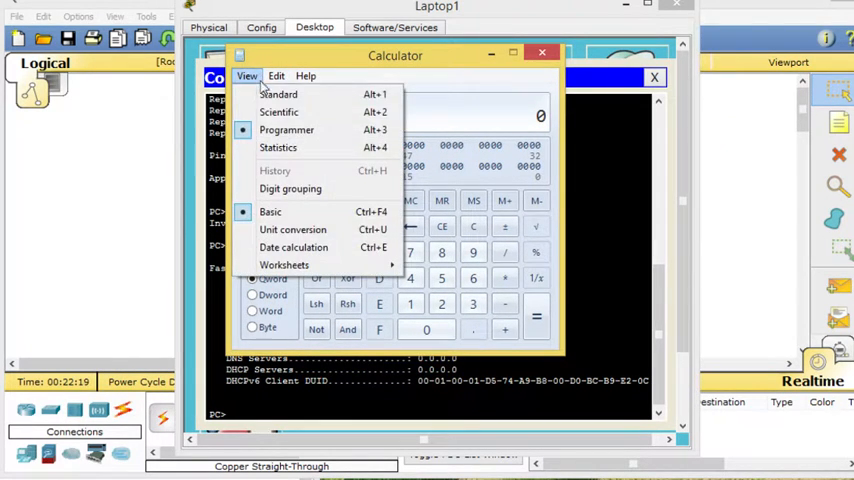
pyautogui.click(278, 94)
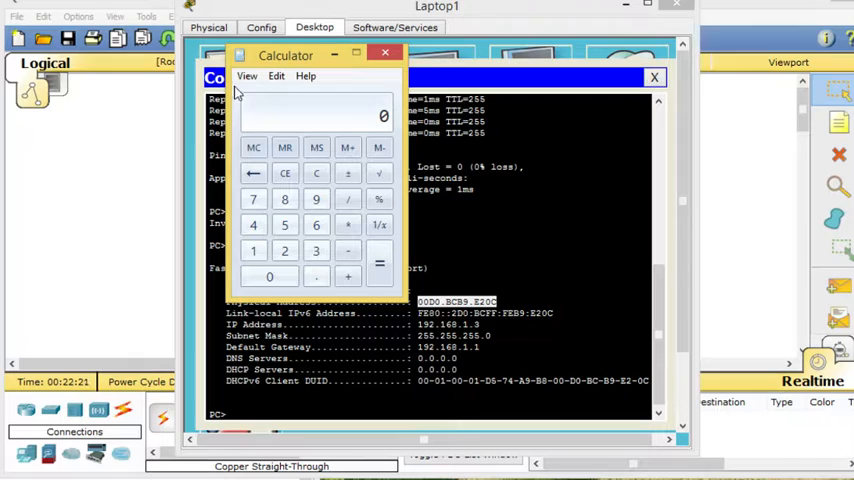
pyautogui.click(248, 76)
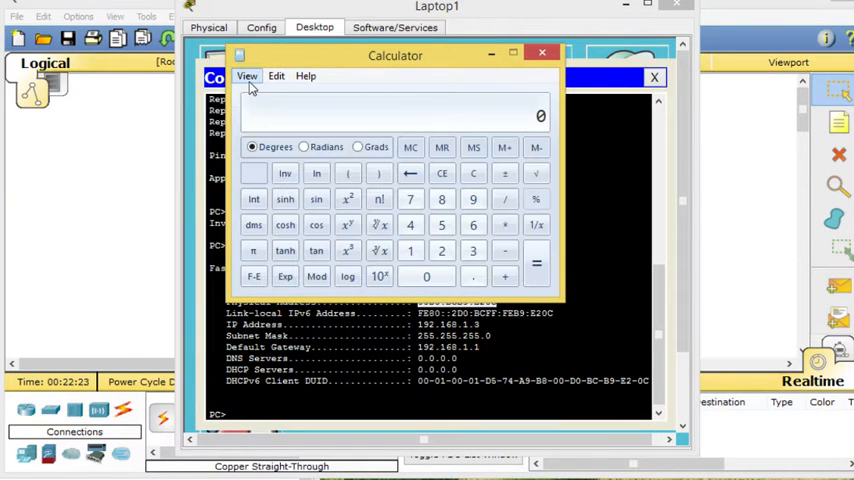
pyautogui.click(248, 76)
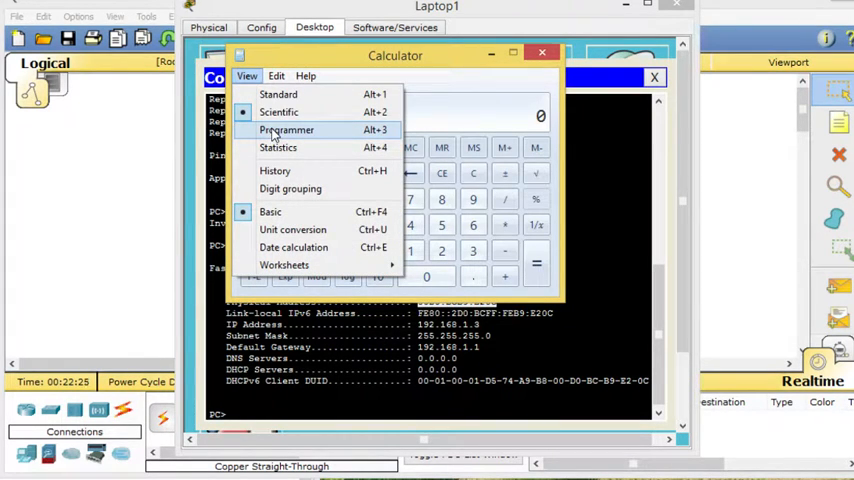
pyautogui.click(288, 130)
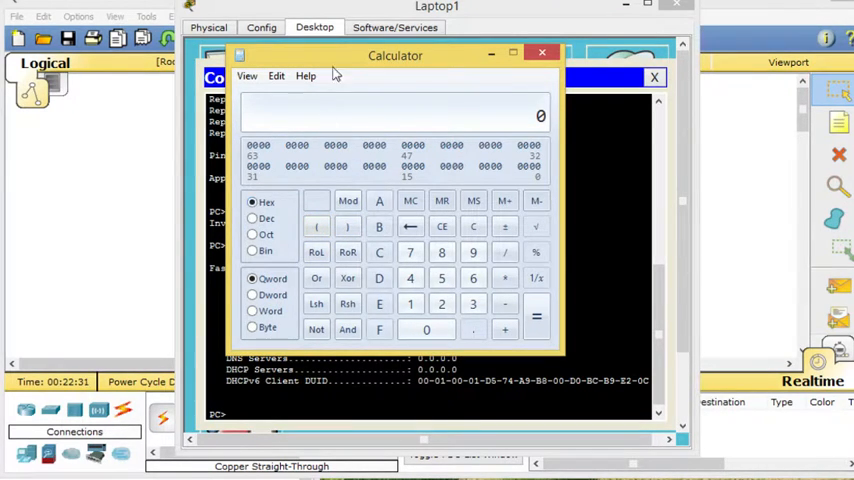
pyautogui.moveTo(396, 56); pyautogui.dragTo(668, 26)
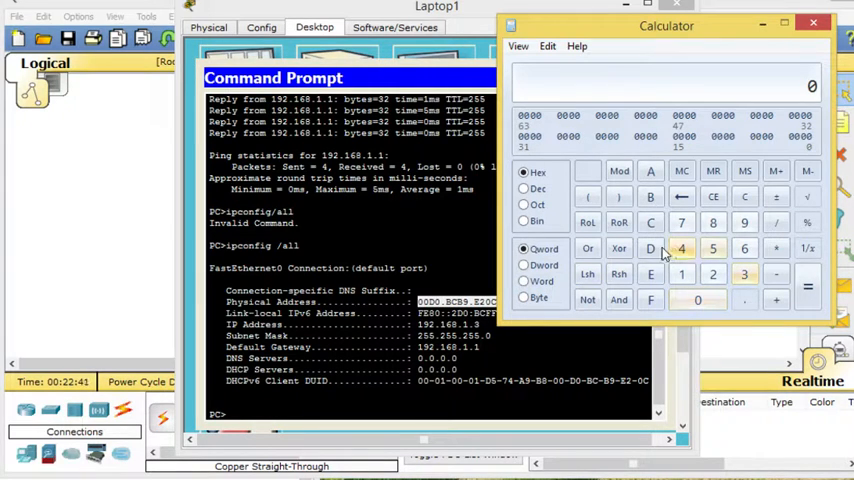
# Enter the MAC digits D0BCB9E20C in Hex mode
pyautogui.click(698, 300)
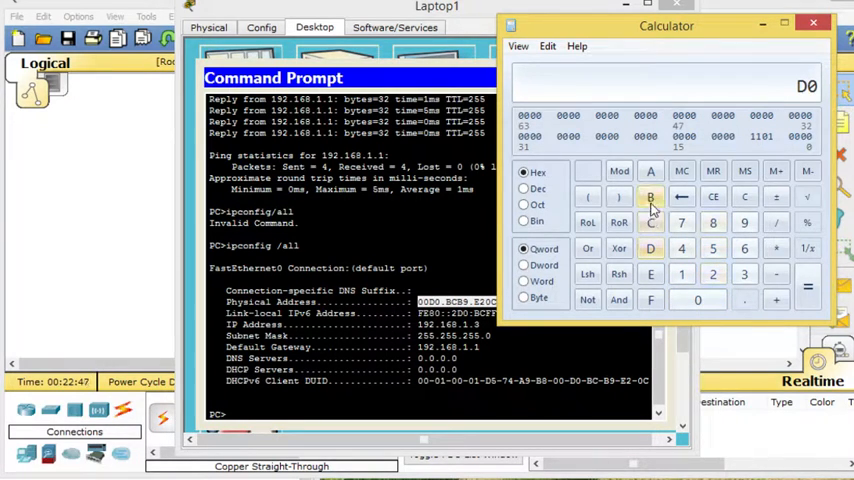
pyautogui.click(650, 222)
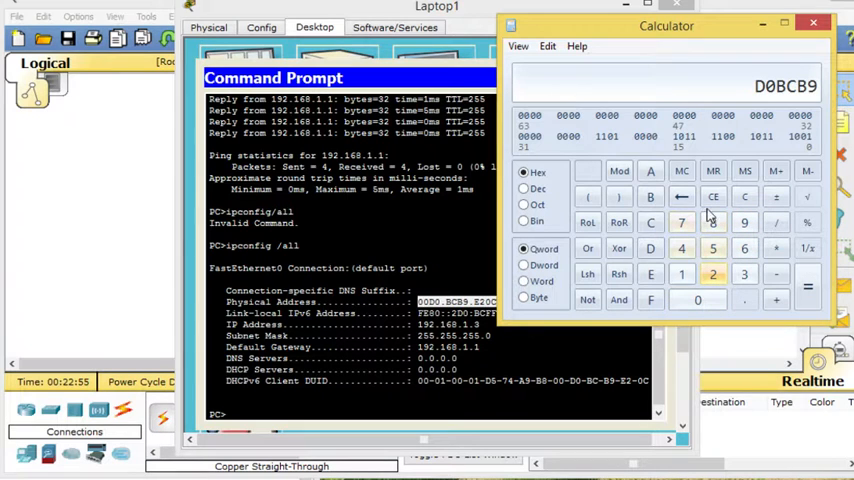
pyautogui.click(650, 274)
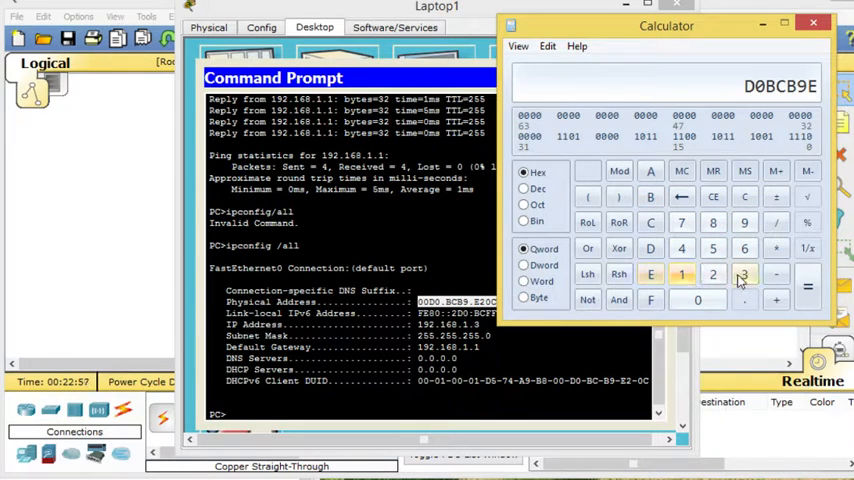
pyautogui.click(652, 222)
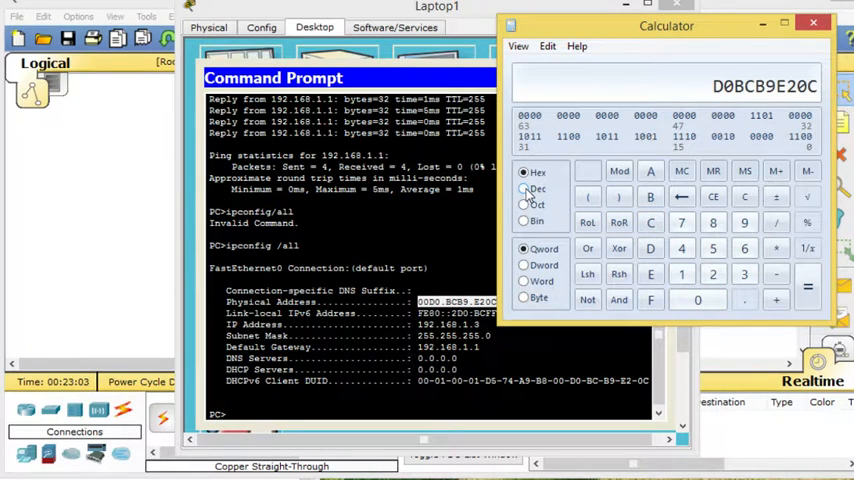
# Convert the value to Dec, Oct and Bin, back to Hex, then close Calculator
pyautogui.click(524, 188)
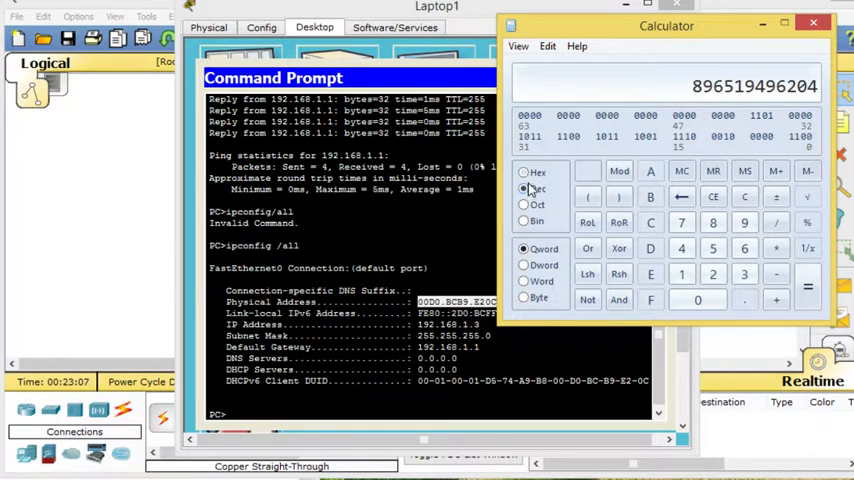
pyautogui.click(524, 188)
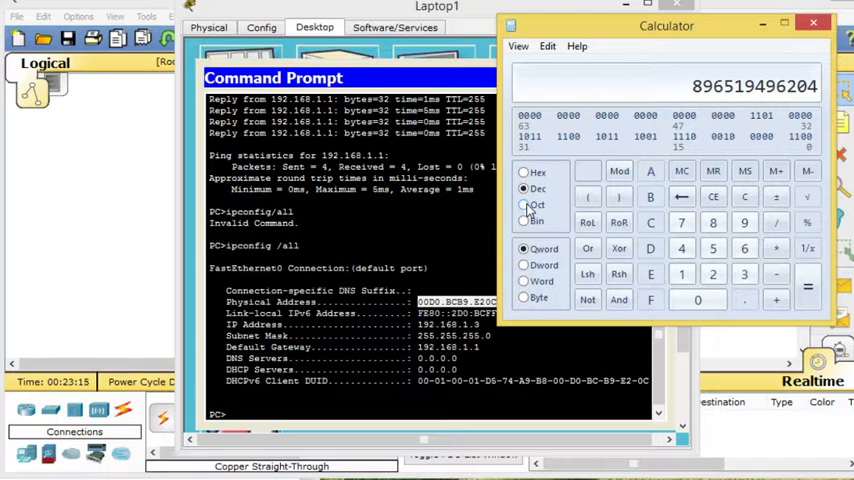
pyautogui.click(524, 204)
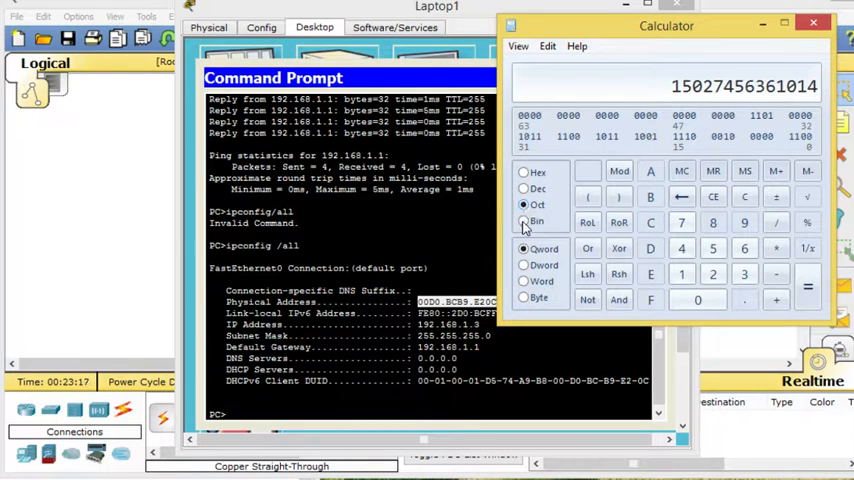
pyautogui.click(524, 220)
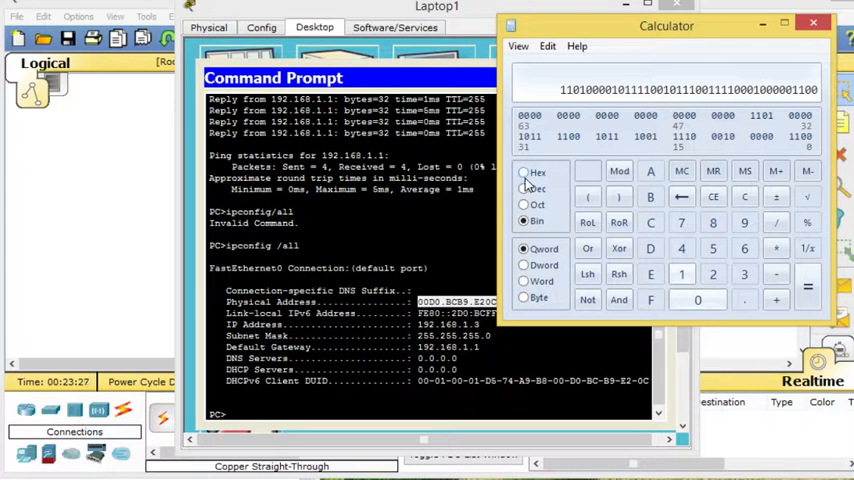
pyautogui.click(524, 172)
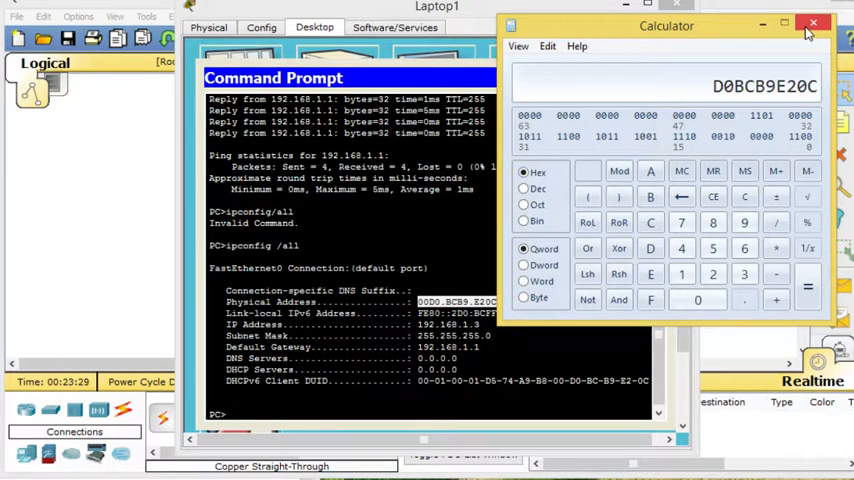
pyautogui.click(812, 22)
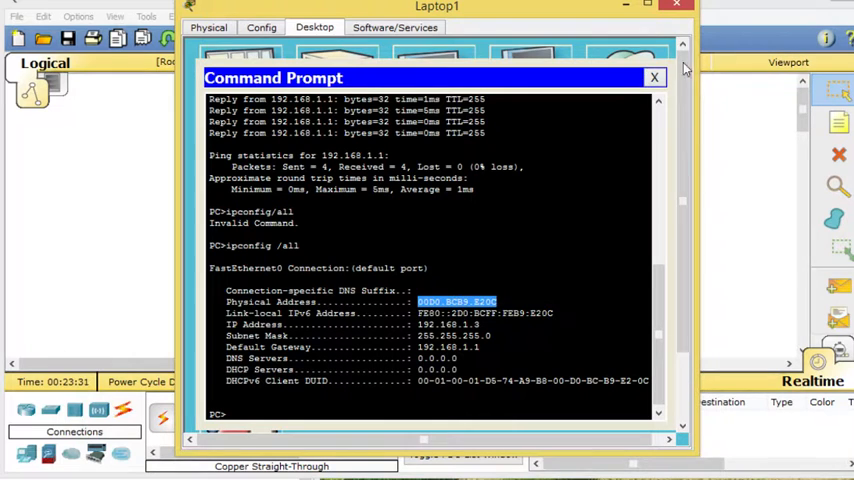
# Close the laptop window and run show int vlan 1 on S1's CLI
pyautogui.click(654, 76)
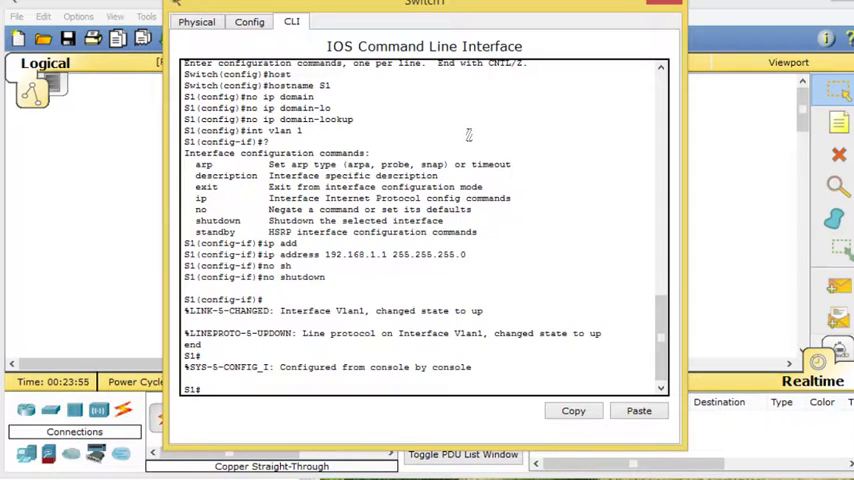
pyautogui.write('show int vlan 1')
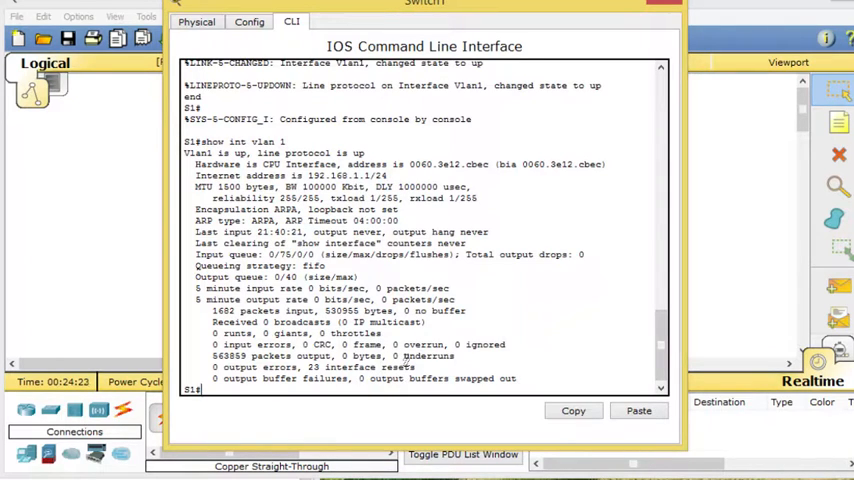
# Run 'show arp' on S1 and read the 192.168.1.3 entry with MAC 000D.BCB9.E20C
pyautogui.write('show arp')
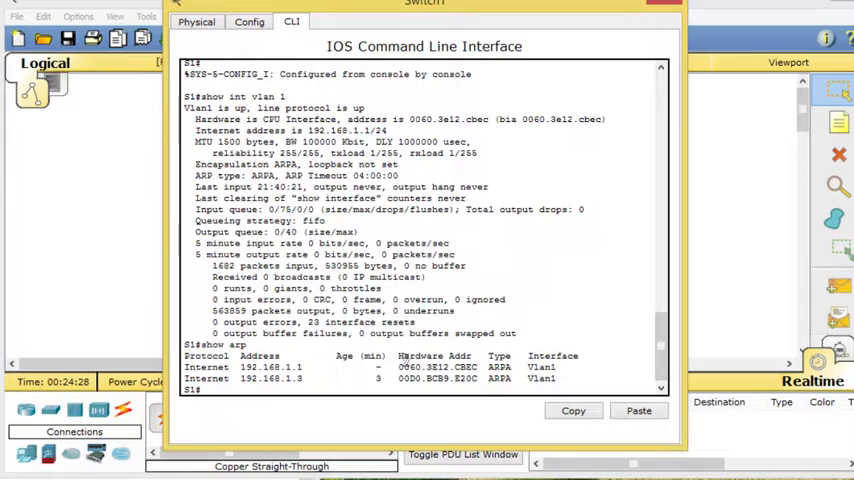
pyautogui.moveTo(484, 290)
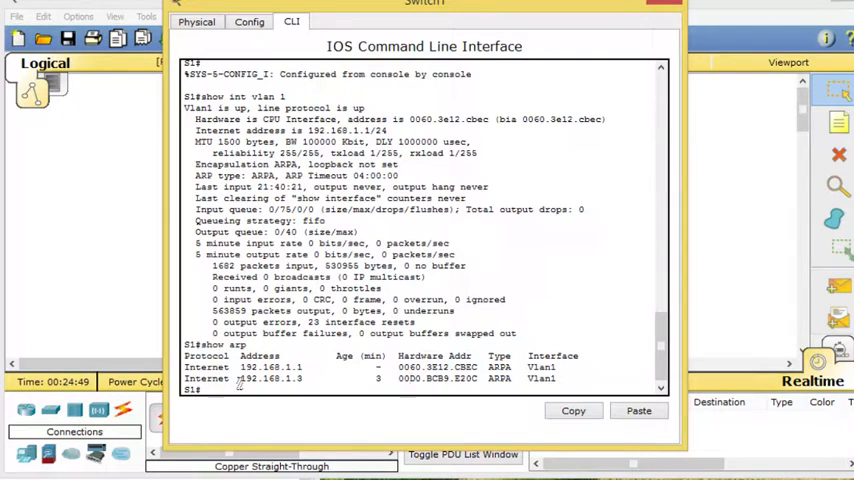
pyautogui.doubleClick(250, 378)
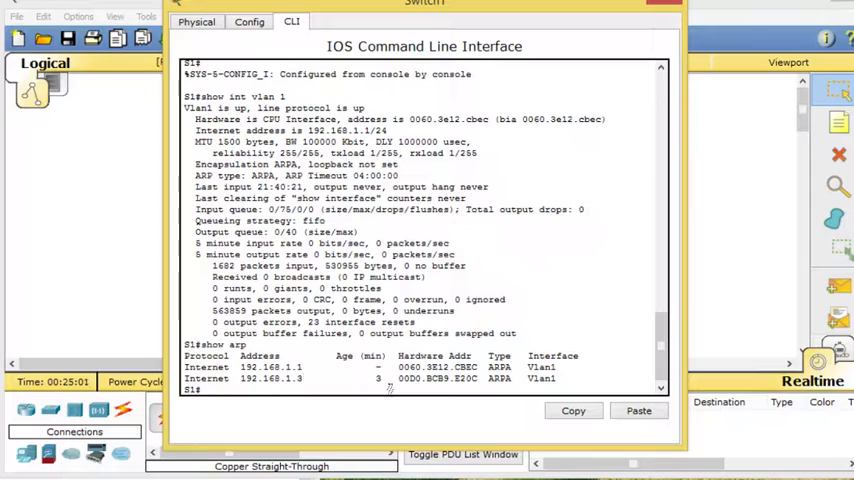
pyautogui.doubleClick(418, 378)
pyautogui.write('show arp')
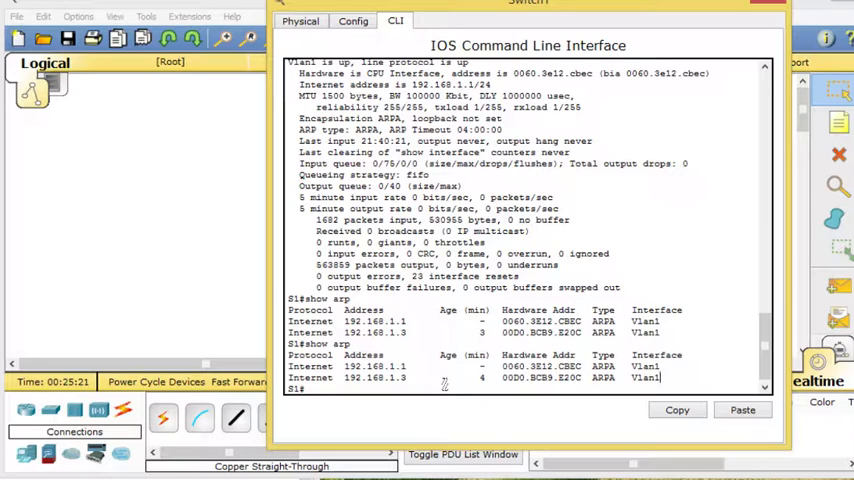
# Run 'show mac address-table' on S1, showing Laptop1's MAC 000d.bcb9.e20c learned dynamically
pyautogui.write('show mac address-table')
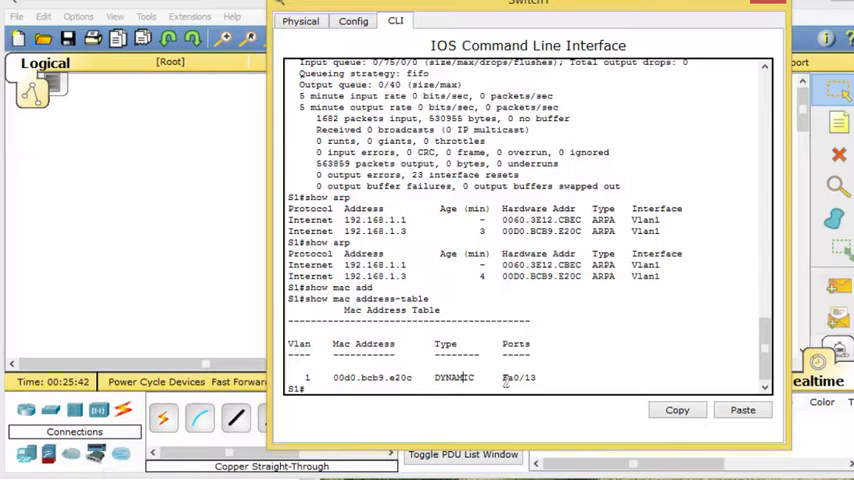
pyautogui.doubleClick(518, 376)
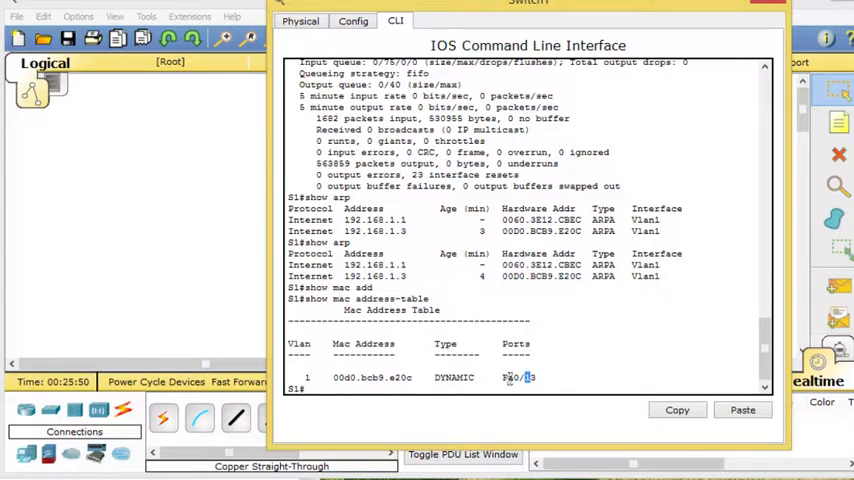
pyautogui.doubleClick(520, 376)
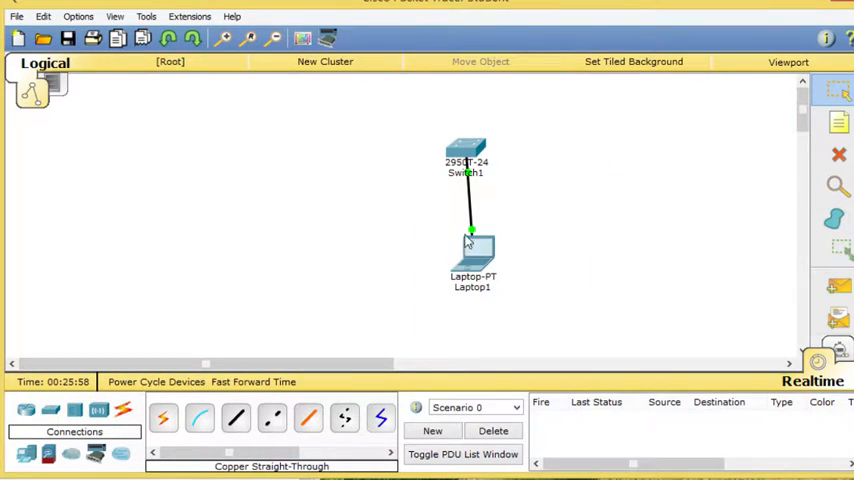
# Delete Laptop1 from the topology and rerun 'show arp' in S1's CLI as its port goes down
pyautogui.doubleClick(472, 248)
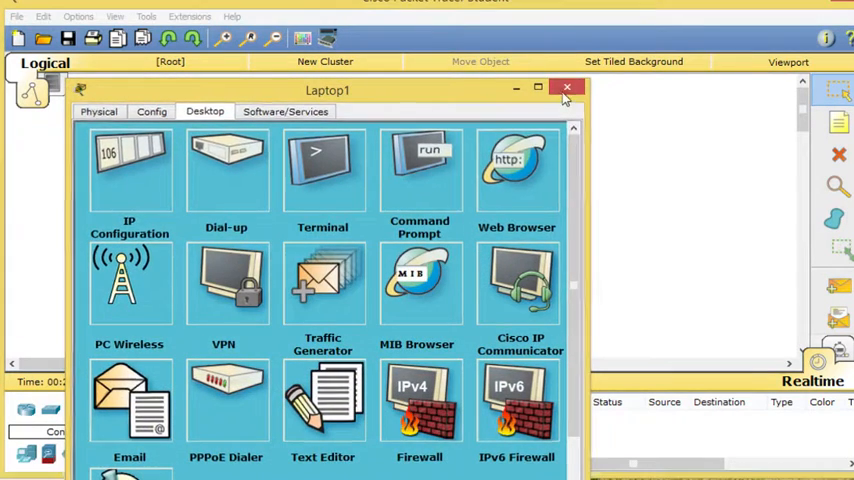
pyautogui.click(568, 88)
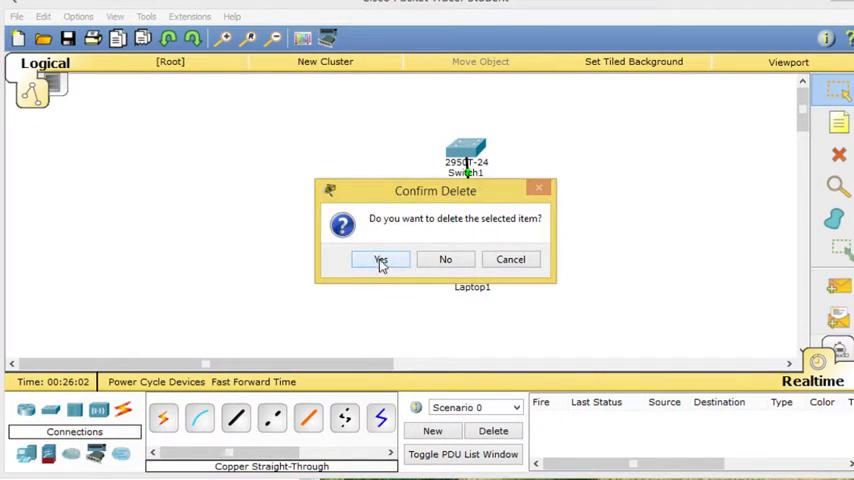
pyautogui.click(380, 260)
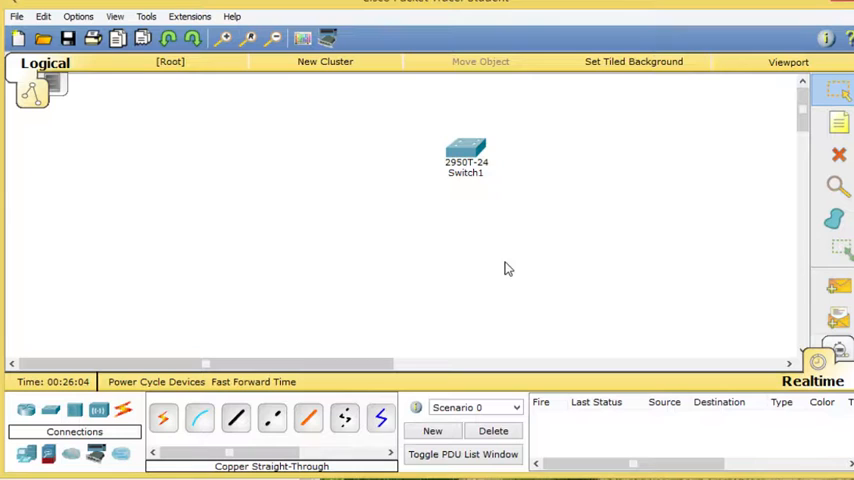
pyautogui.doubleClick(466, 150)
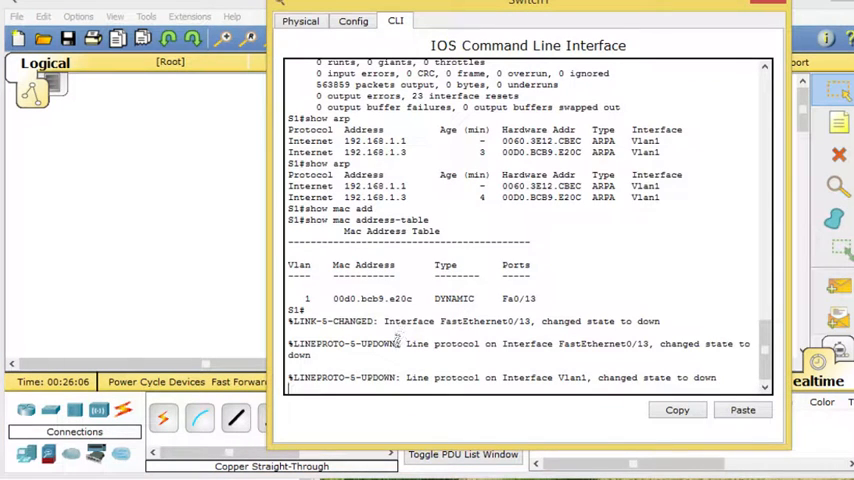
pyautogui.write('show arp')
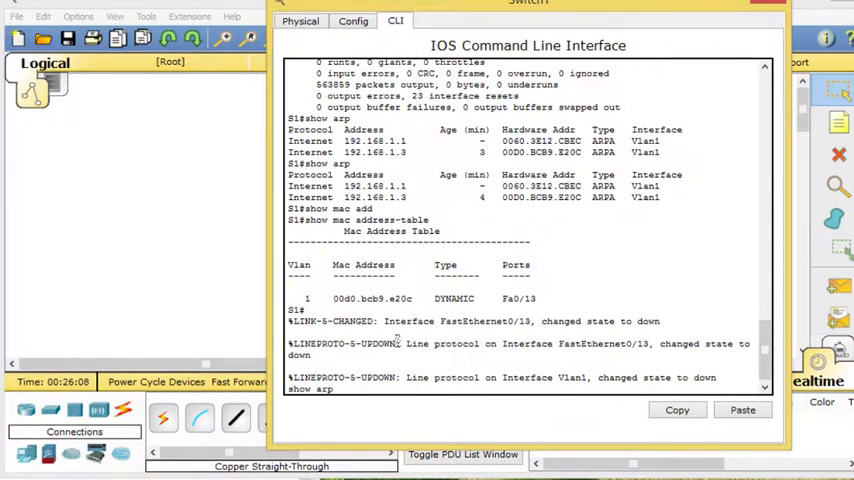